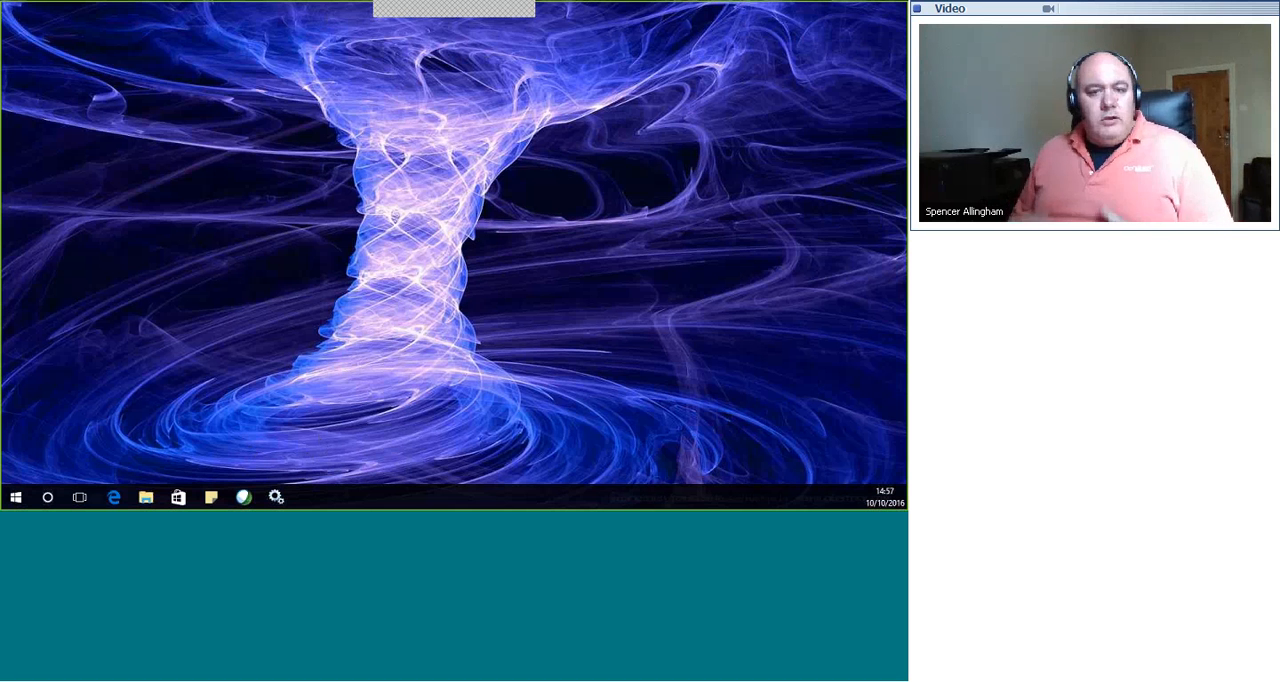
{"action": "mouse_move", "coordinate": [336, 368]}
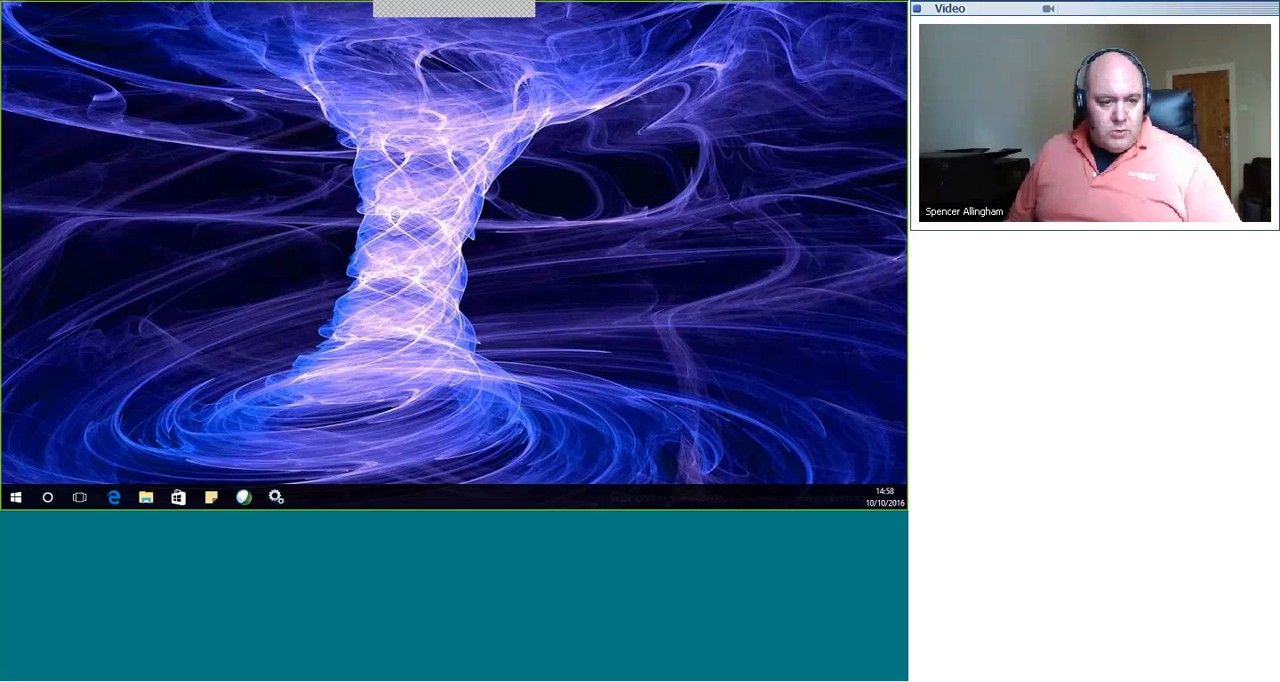
Launch Iometer and assign the 4K 100% Read access specification to the first worker
{"action": "left_click", "coordinate": [16, 496]}
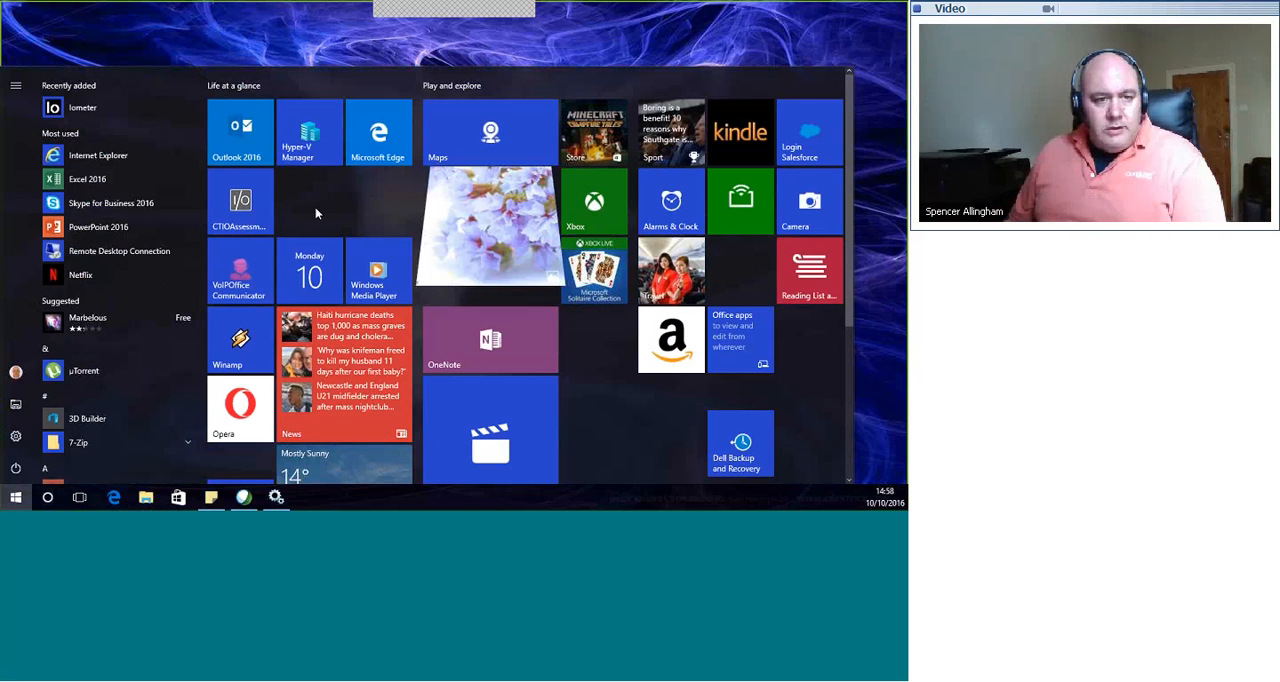
{"action": "left_click", "coordinate": [16, 496]}
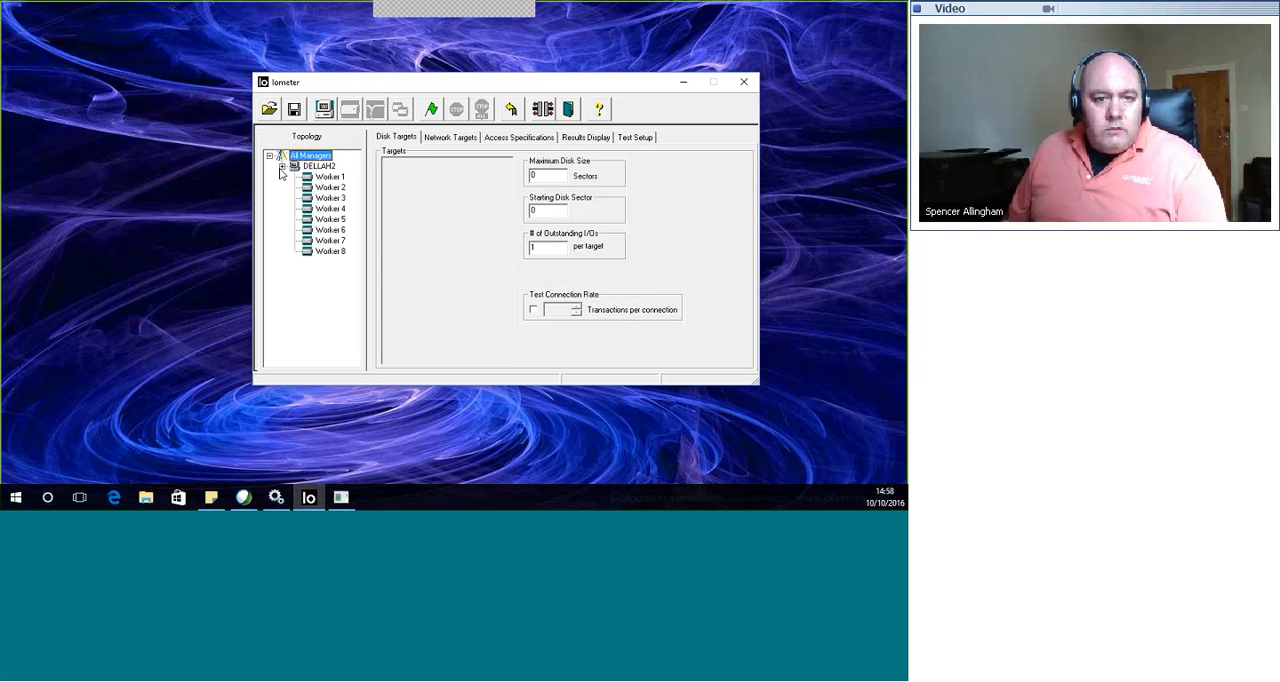
{"action": "left_click", "coordinate": [328, 186]}
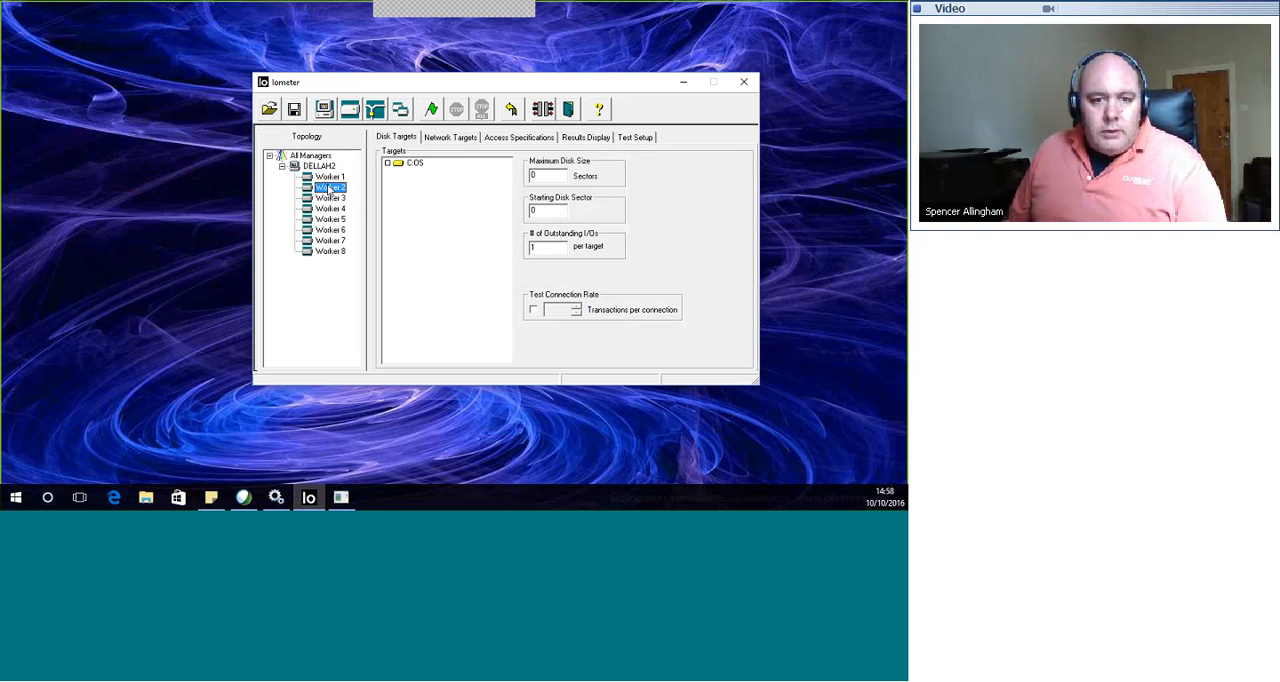
{"action": "left_click", "coordinate": [518, 136]}
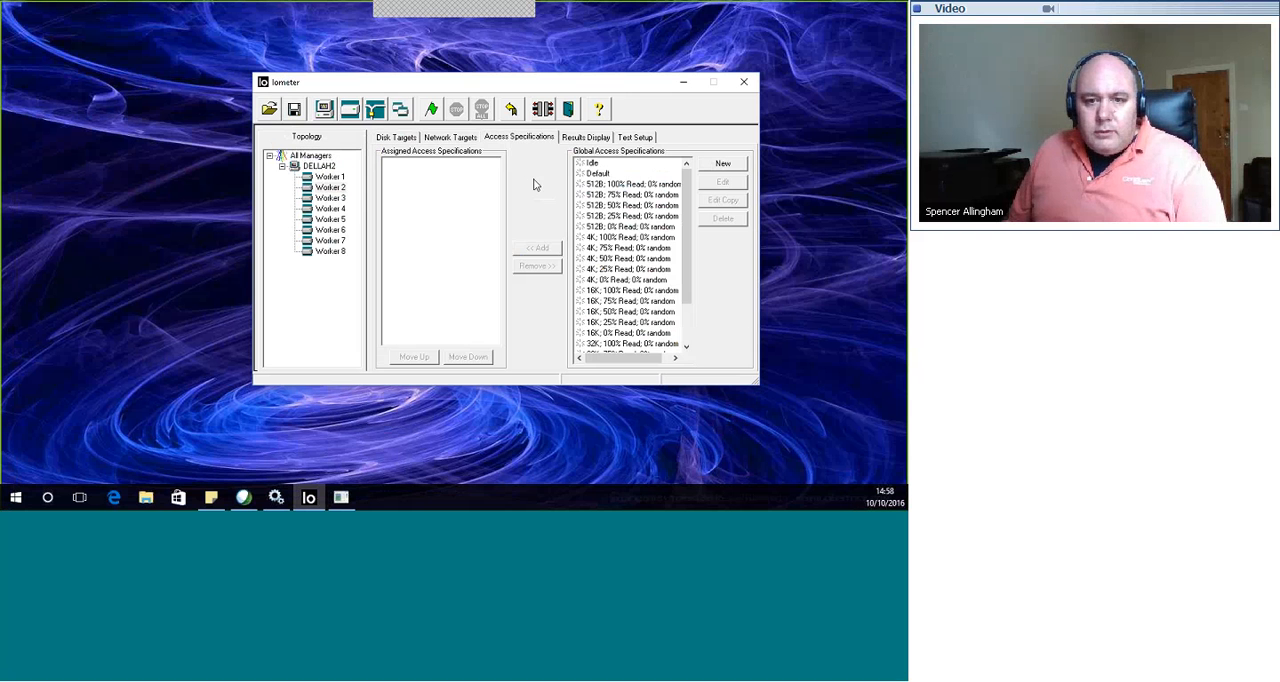
{"action": "left_click", "coordinate": [628, 238]}
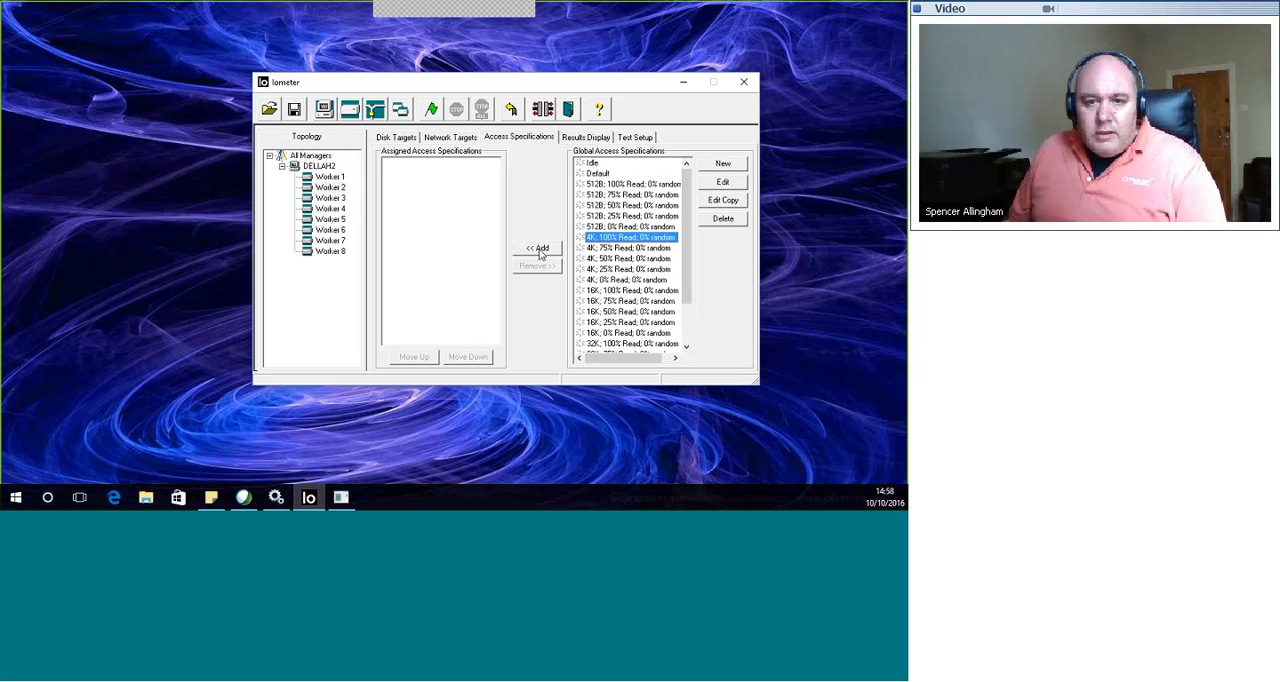
{"action": "left_click", "coordinate": [538, 248]}
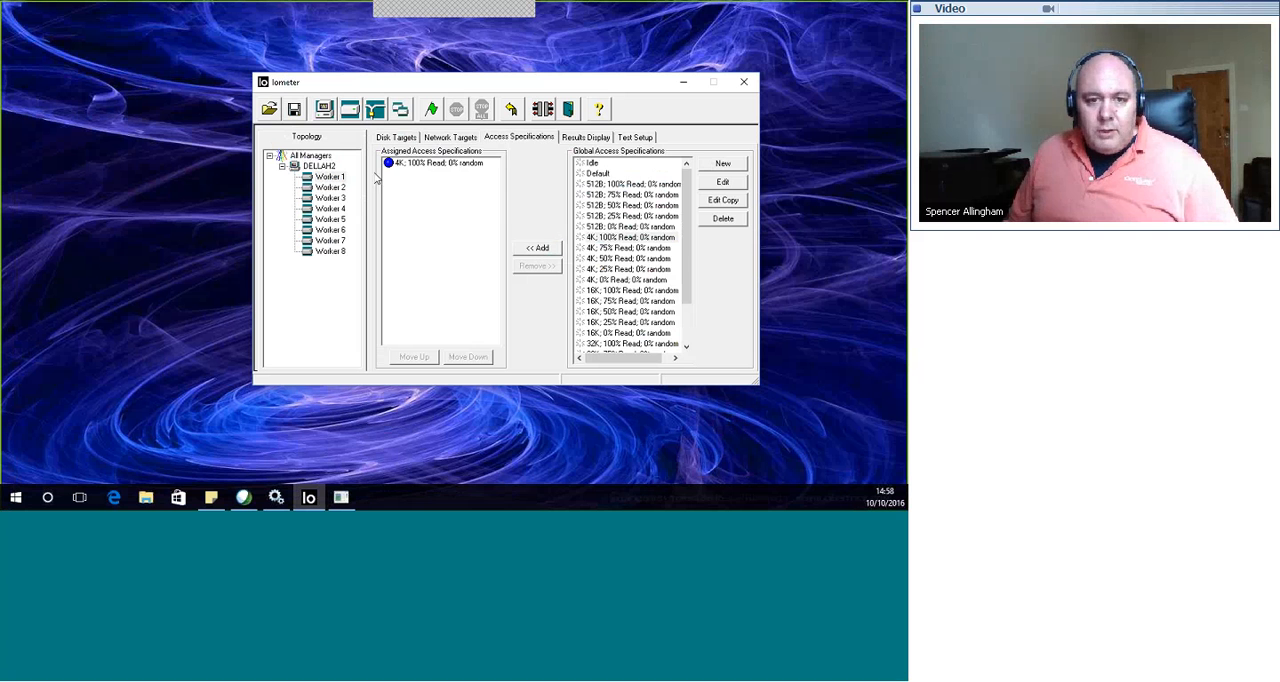
Start the test run, dismiss the idle-specification warning and target the C: drive for the next worker
{"action": "left_click", "coordinate": [584, 136]}
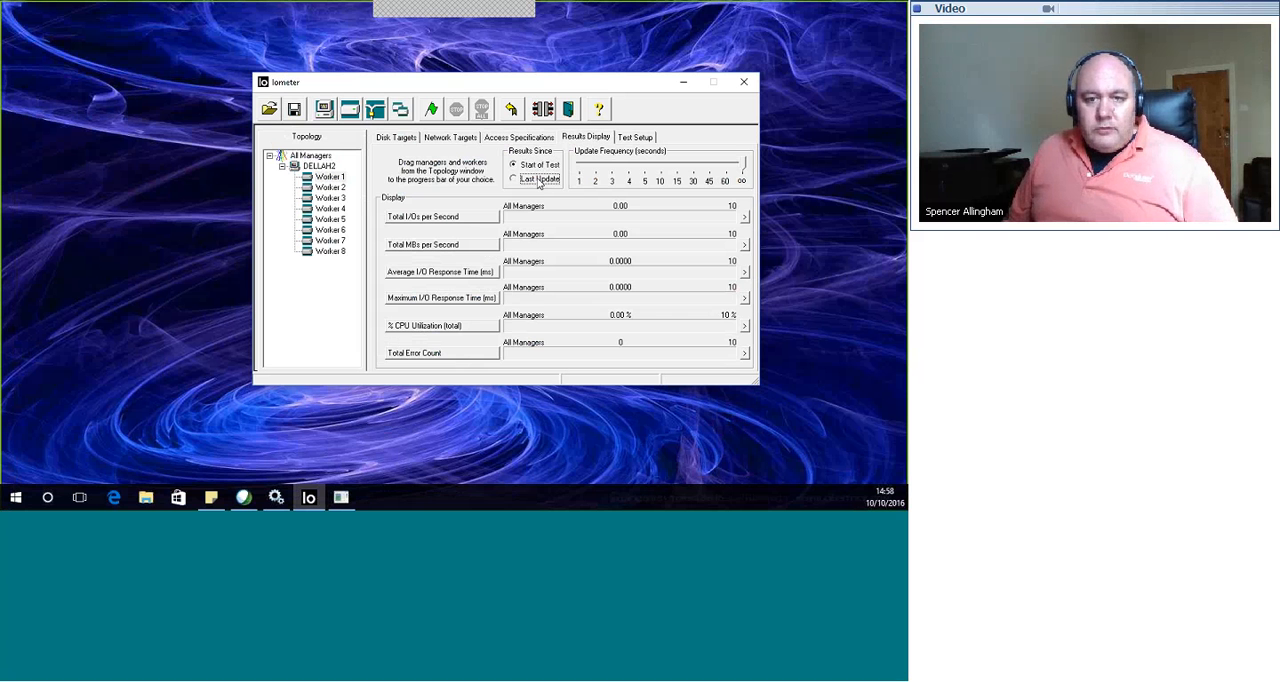
{"action": "left_click", "coordinate": [514, 180]}
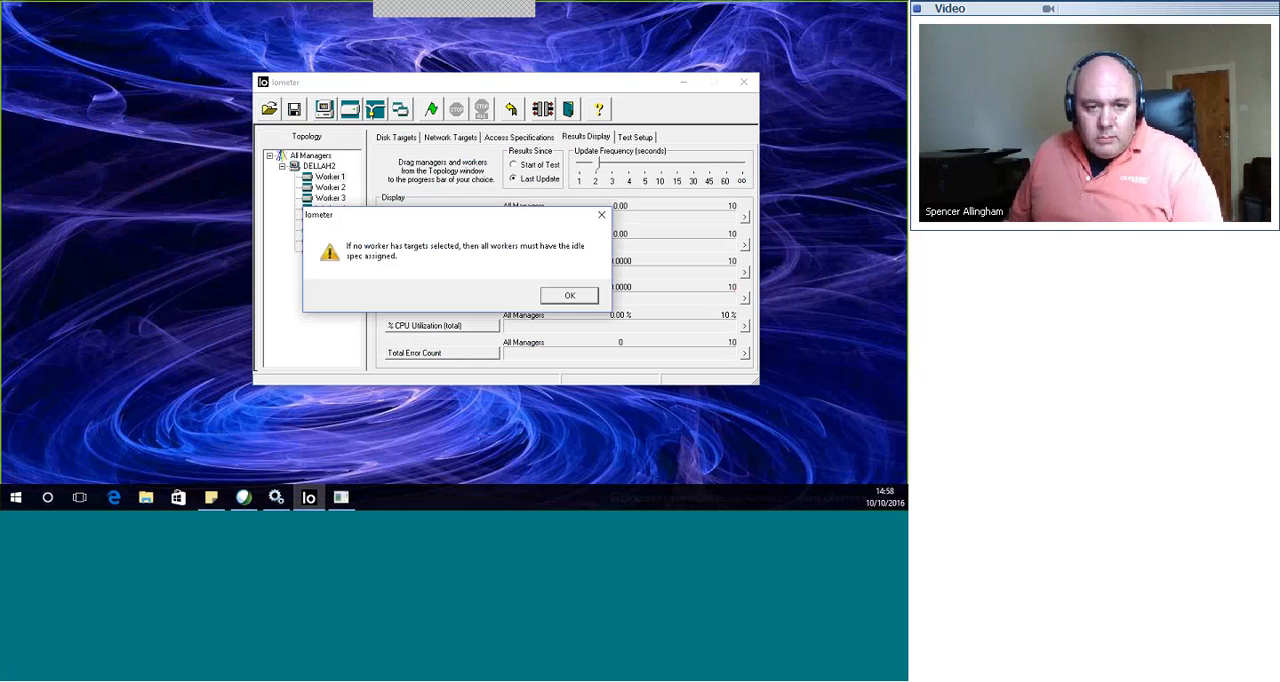
{"action": "left_click", "coordinate": [568, 294]}
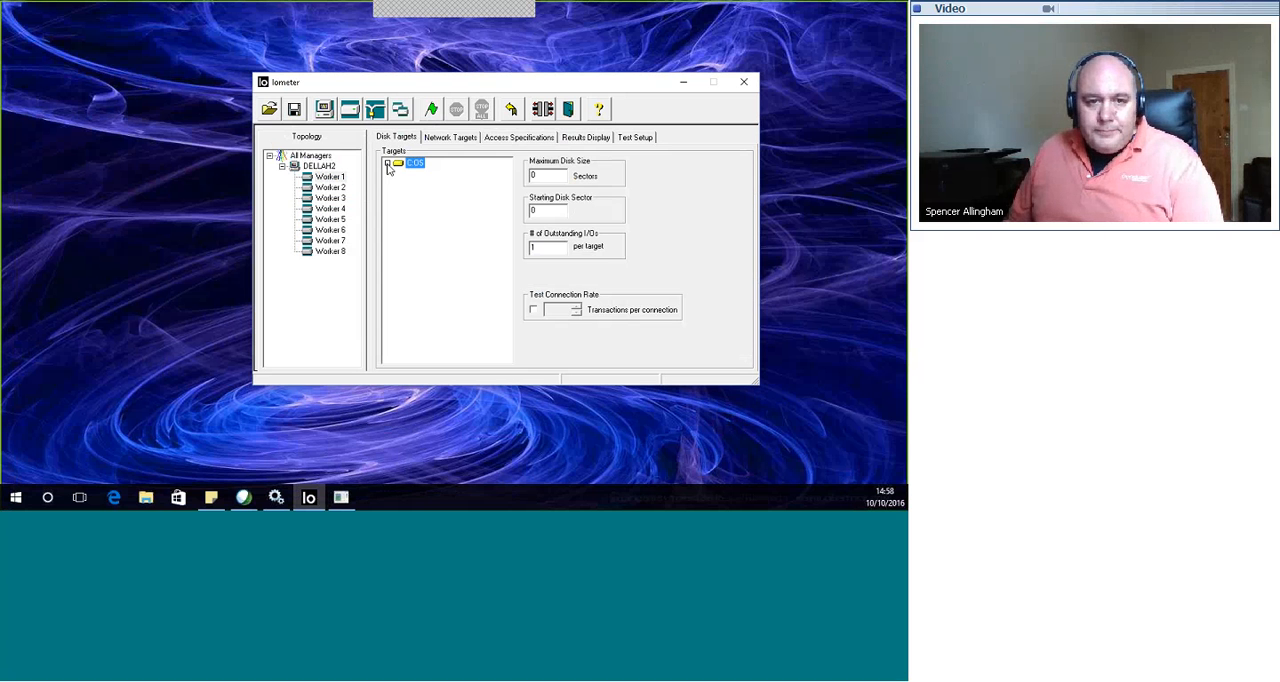
{"action": "left_click", "coordinate": [330, 186]}
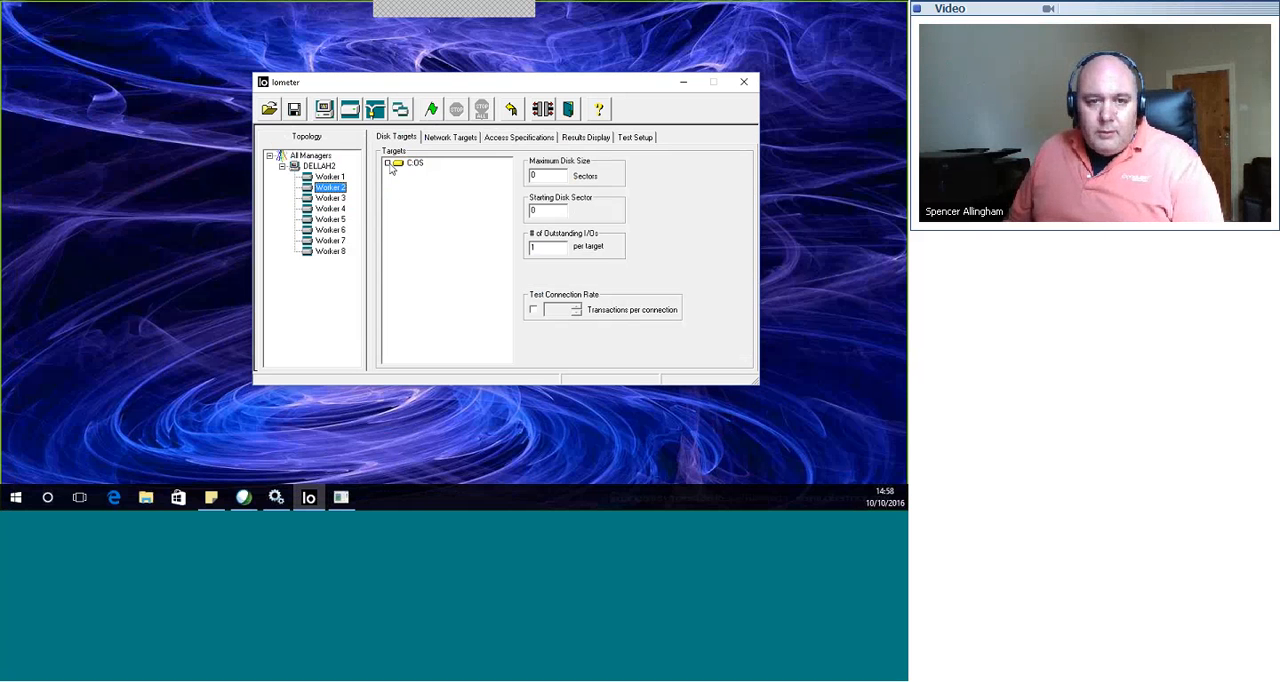
{"action": "left_click", "coordinate": [584, 136]}
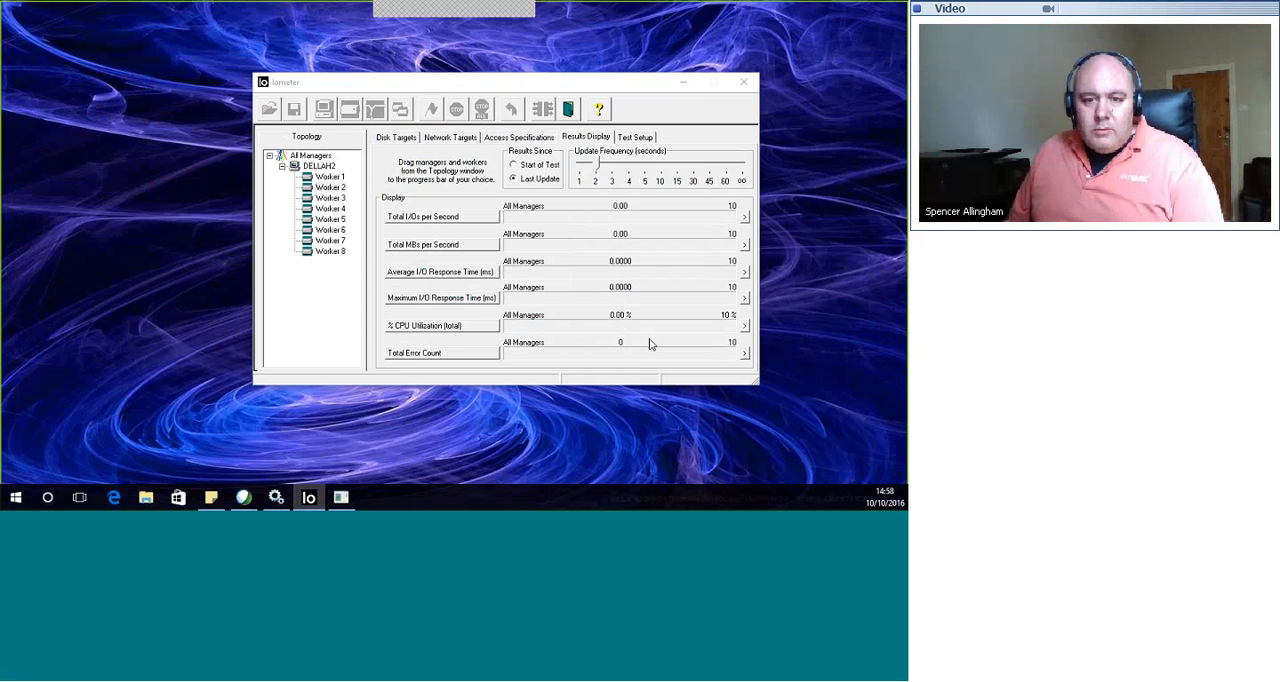
{"action": "left_click", "coordinate": [430, 108]}
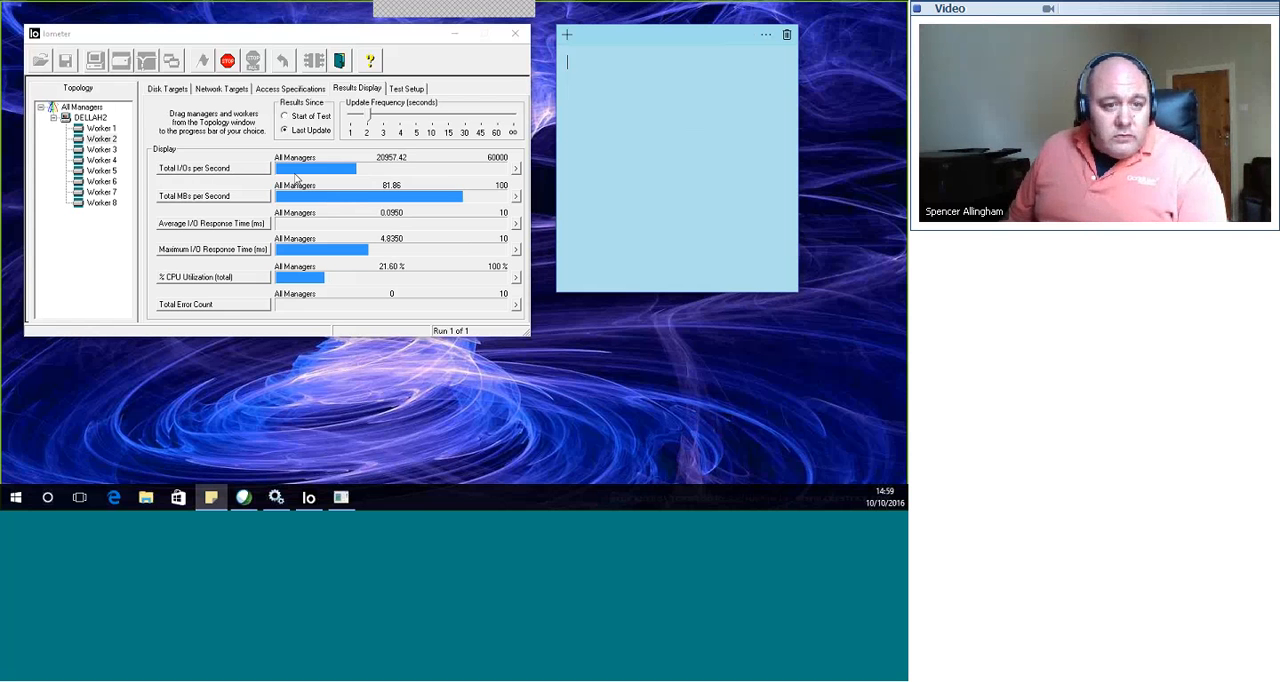
Note the baseline as IOPS 20,000, MB/s 85, Ave IORT 0.1ms and begin a CPU line
{"action": "type", "text": "IOP"}
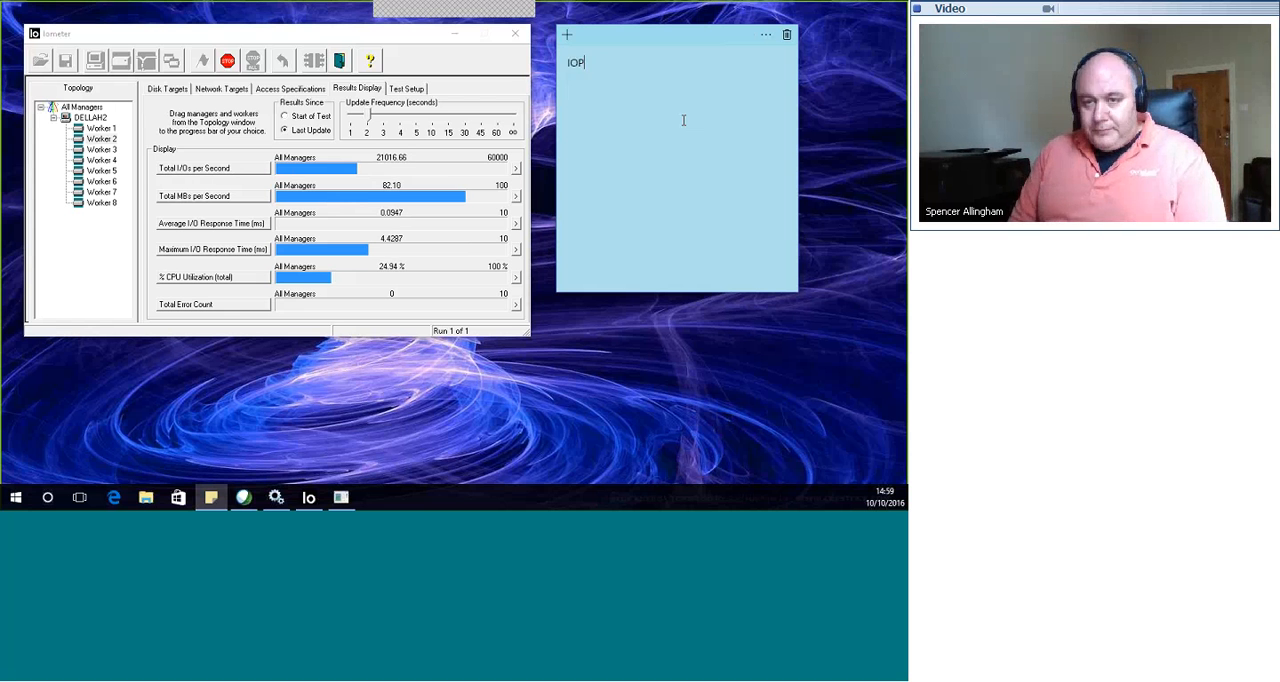
{"action": "type", "text": "S"}
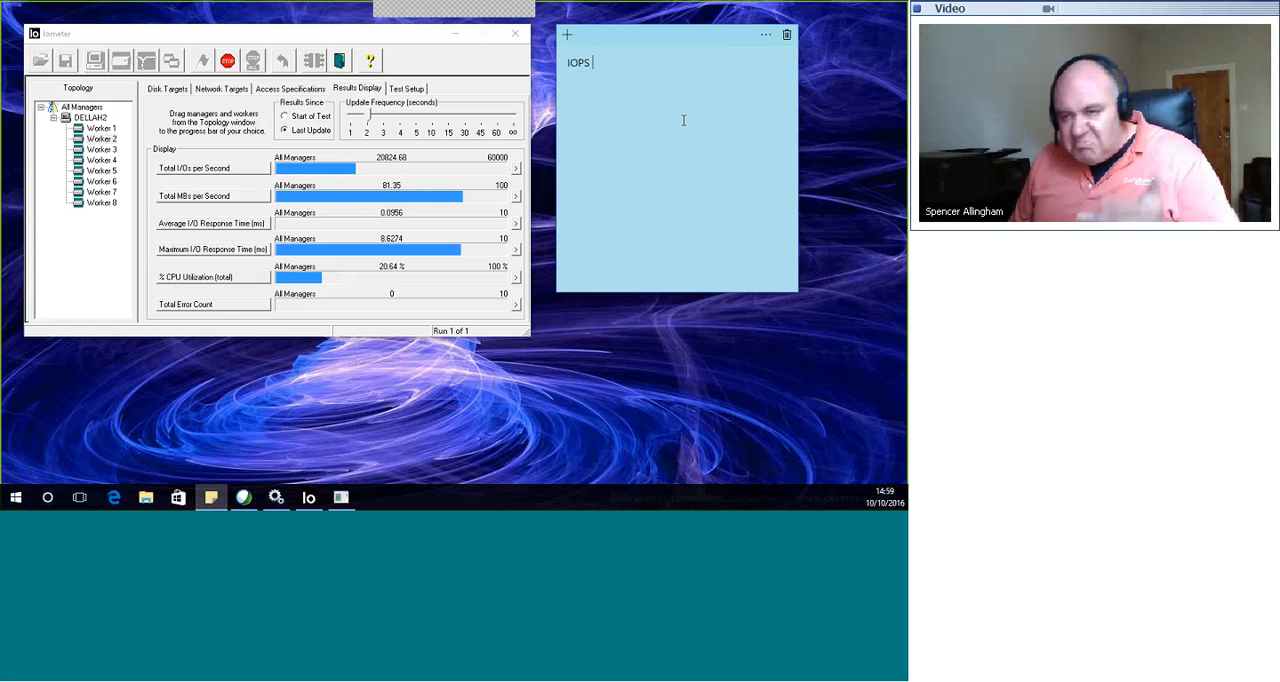
{"action": "type", "text": "20,000"}
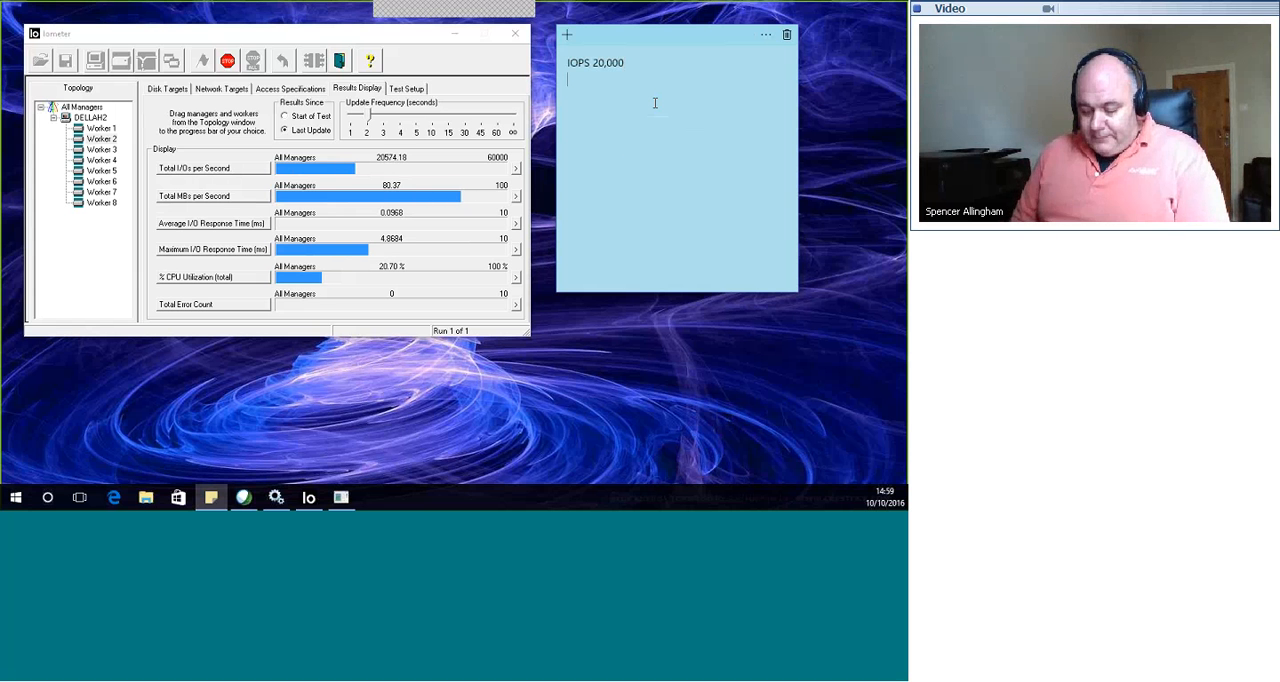
{"action": "type", "text": "MB/s"}
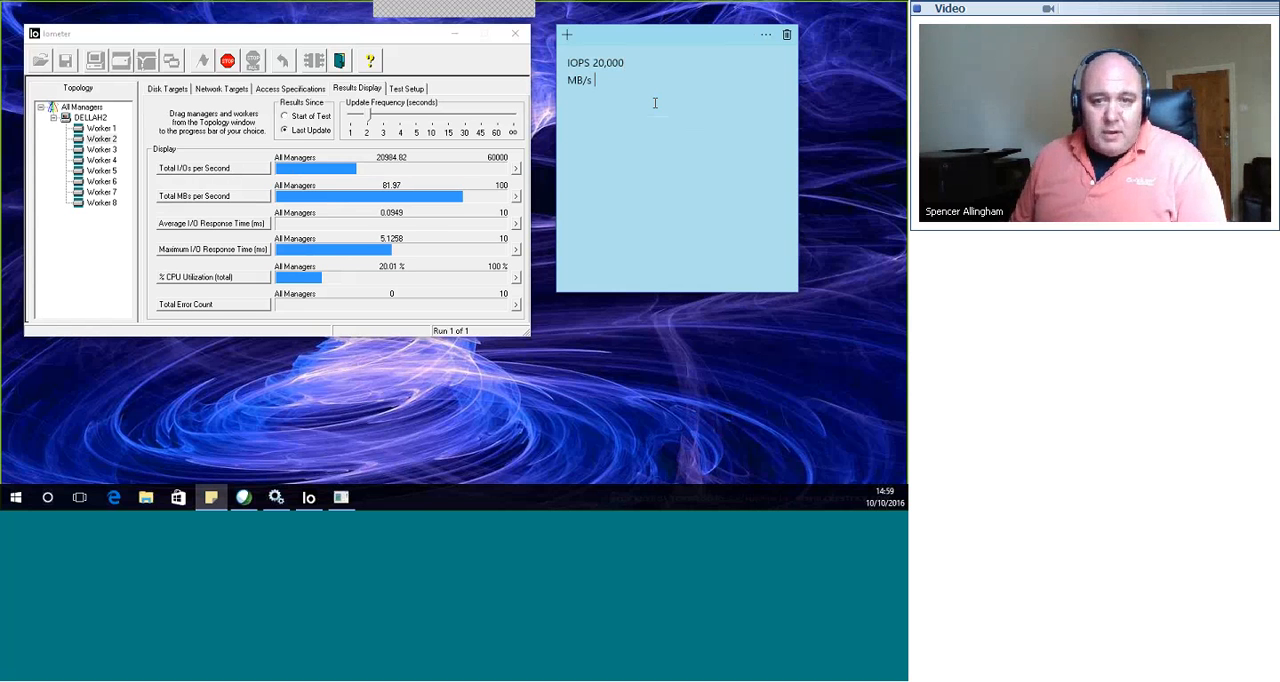
{"action": "type", "text": "85"}
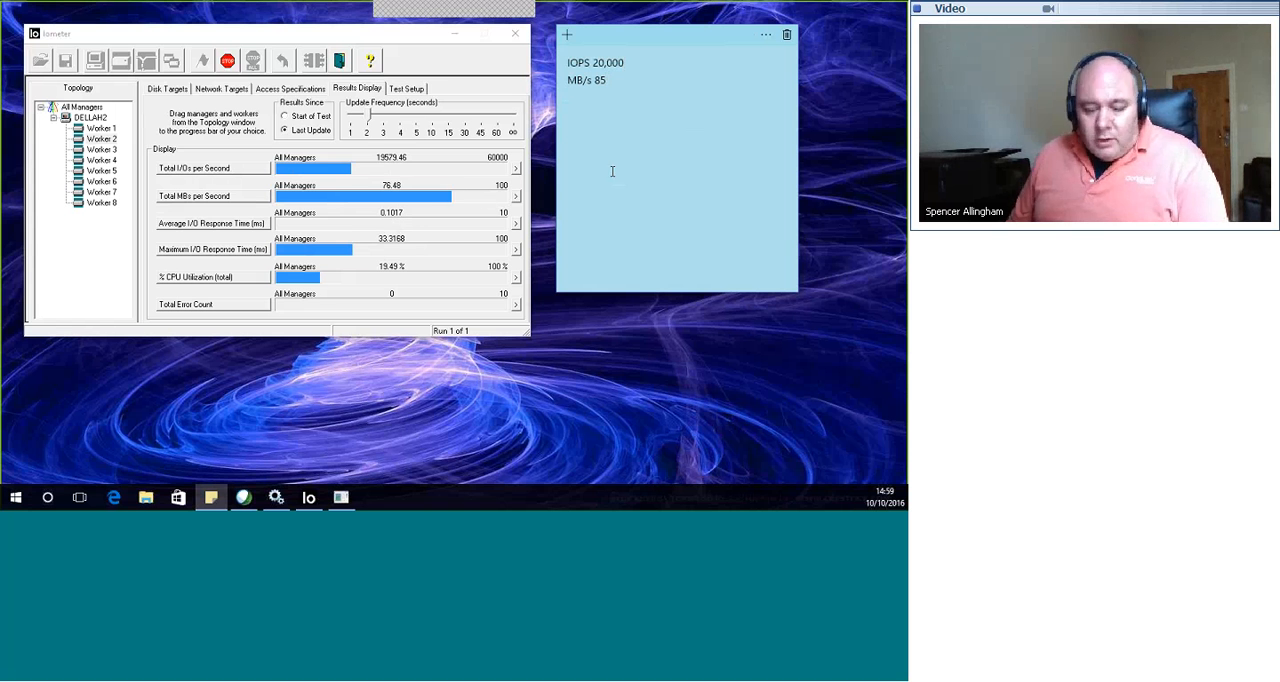
{"action": "type", "text": "Ave IO"}
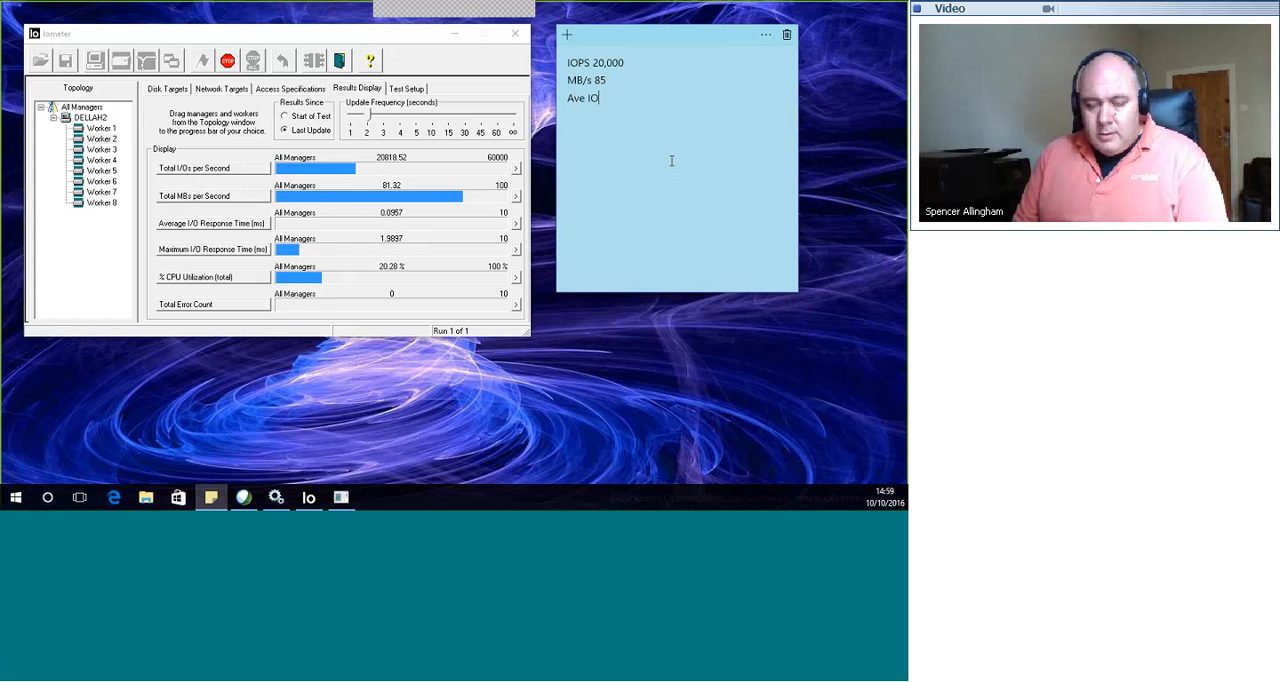
{"action": "type", "text": "RT"}
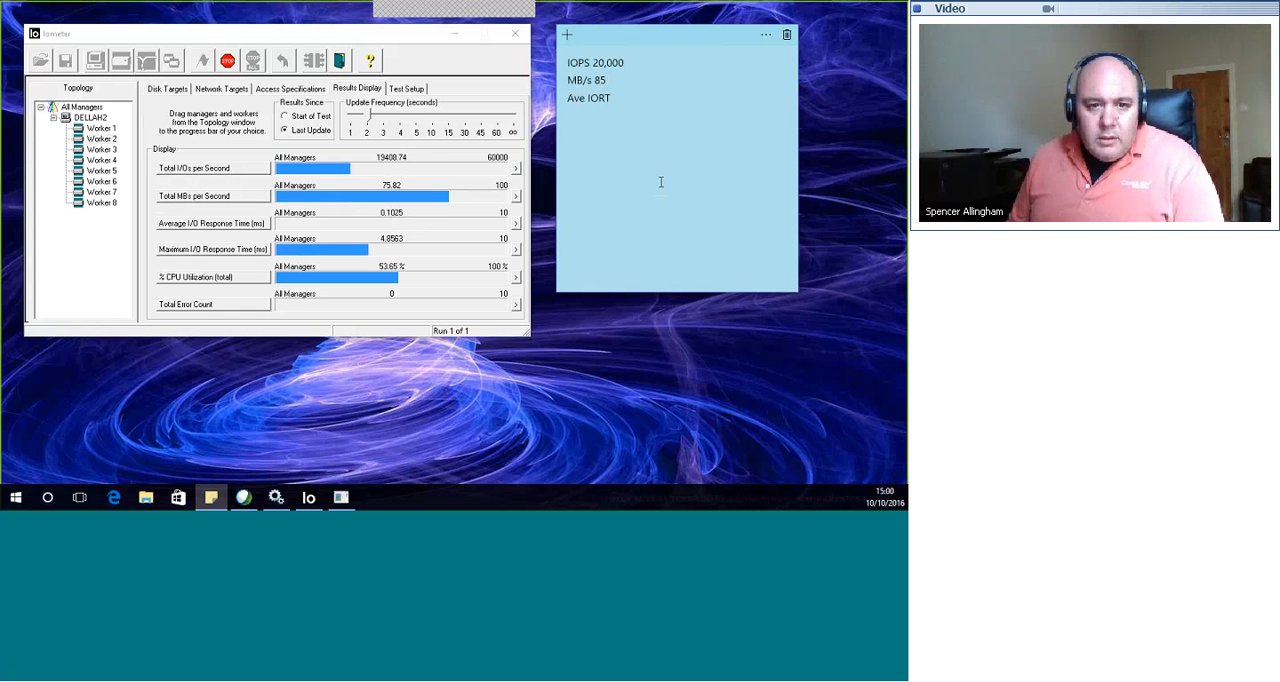
{"action": "type", "text": "0.1ms"}
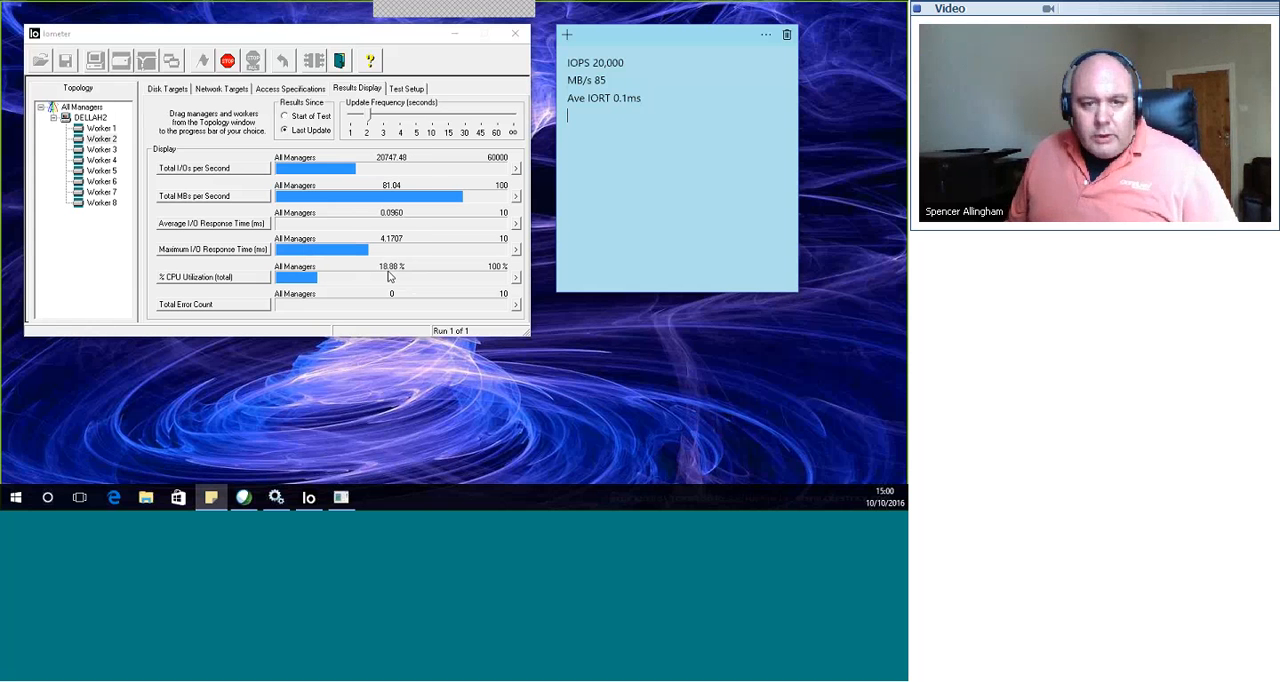
{"action": "type", "text": "C"}
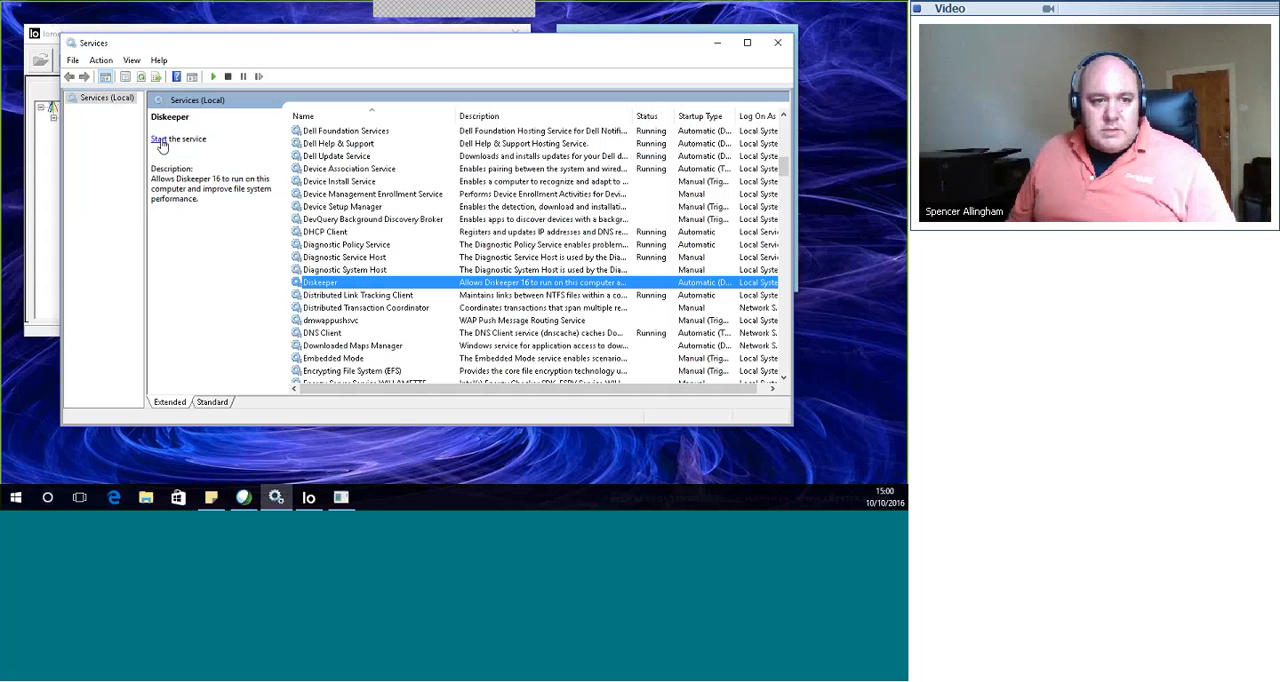
Start the Diskeeper service from the Services console
{"action": "left_click", "coordinate": [176, 140]}
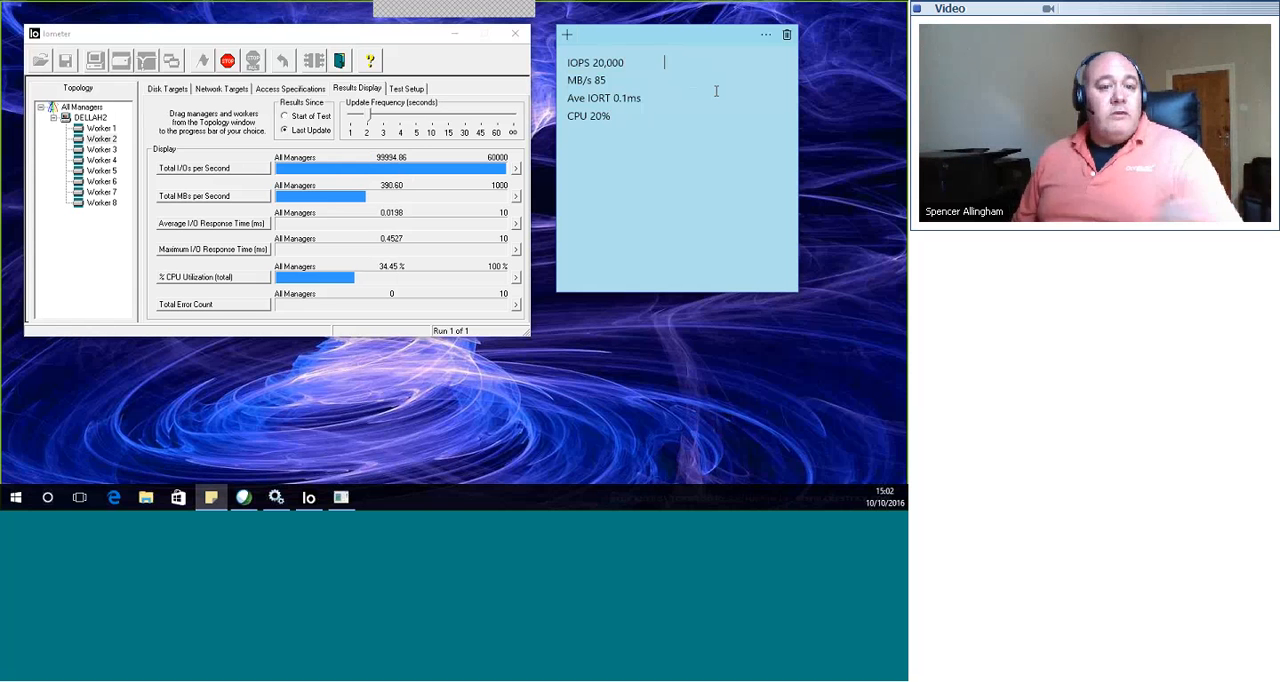
Add the accelerated figures 99,000 IOPS and 385 MB/s beside the baseline lines
{"action": "type", "text": "99,000"}
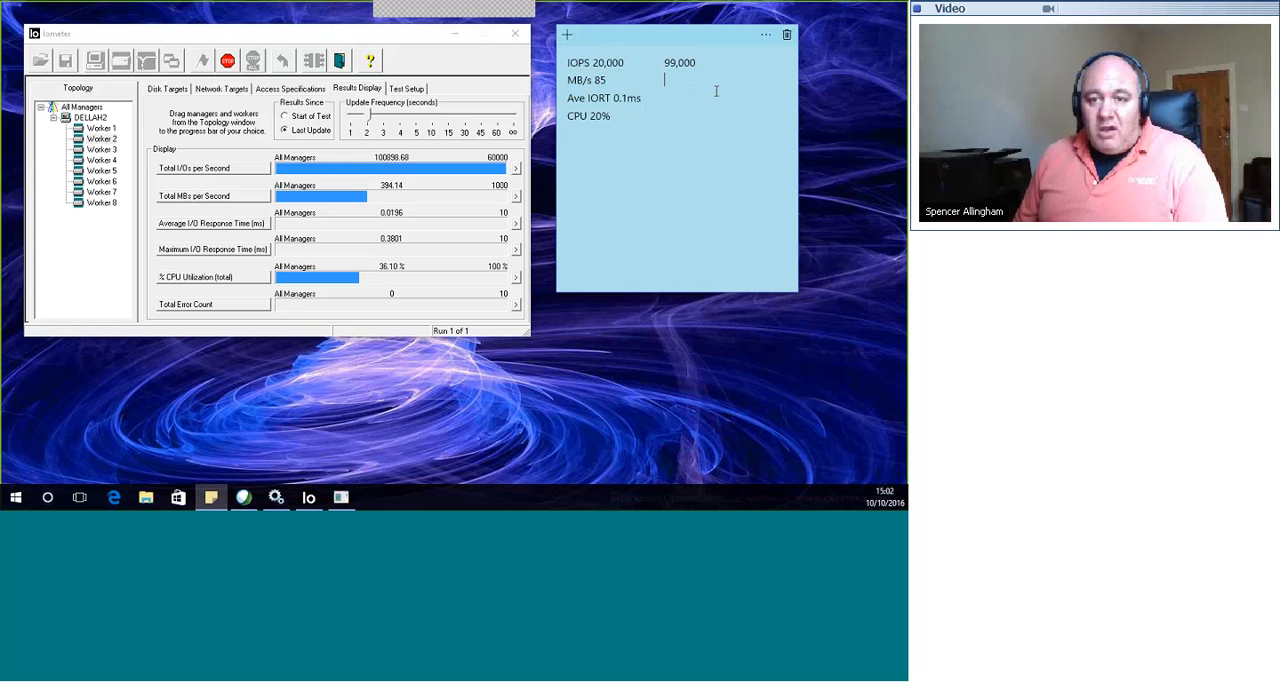
{"action": "type", "text": "385"}
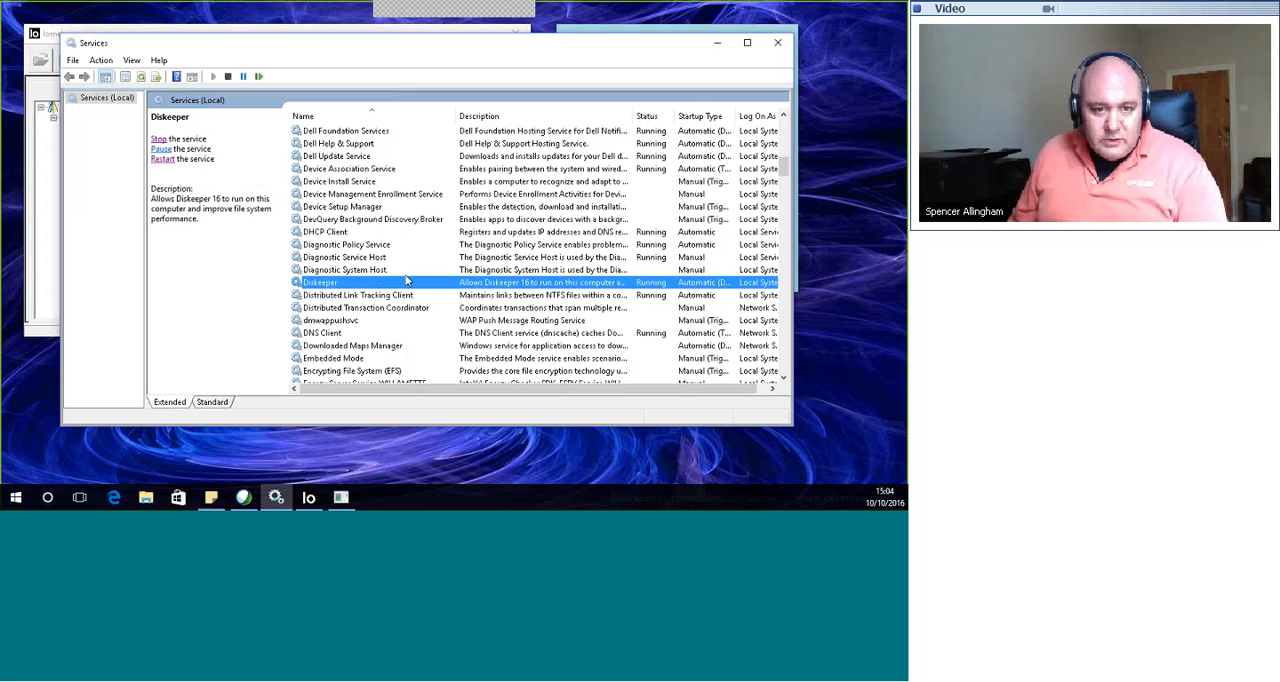
Stop the Diskeeper service and switch to the Condusiv I/O Assessment tool
{"action": "left_click", "coordinate": [156, 138]}
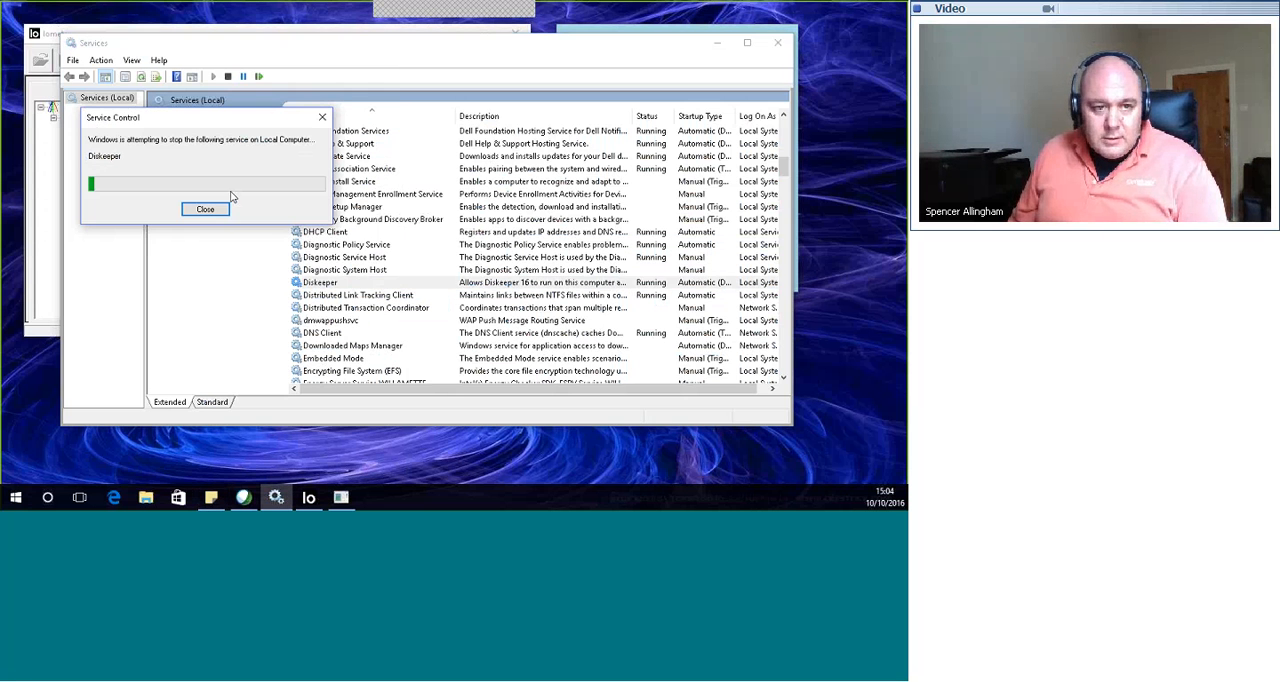
{"action": "left_click", "coordinate": [308, 496]}
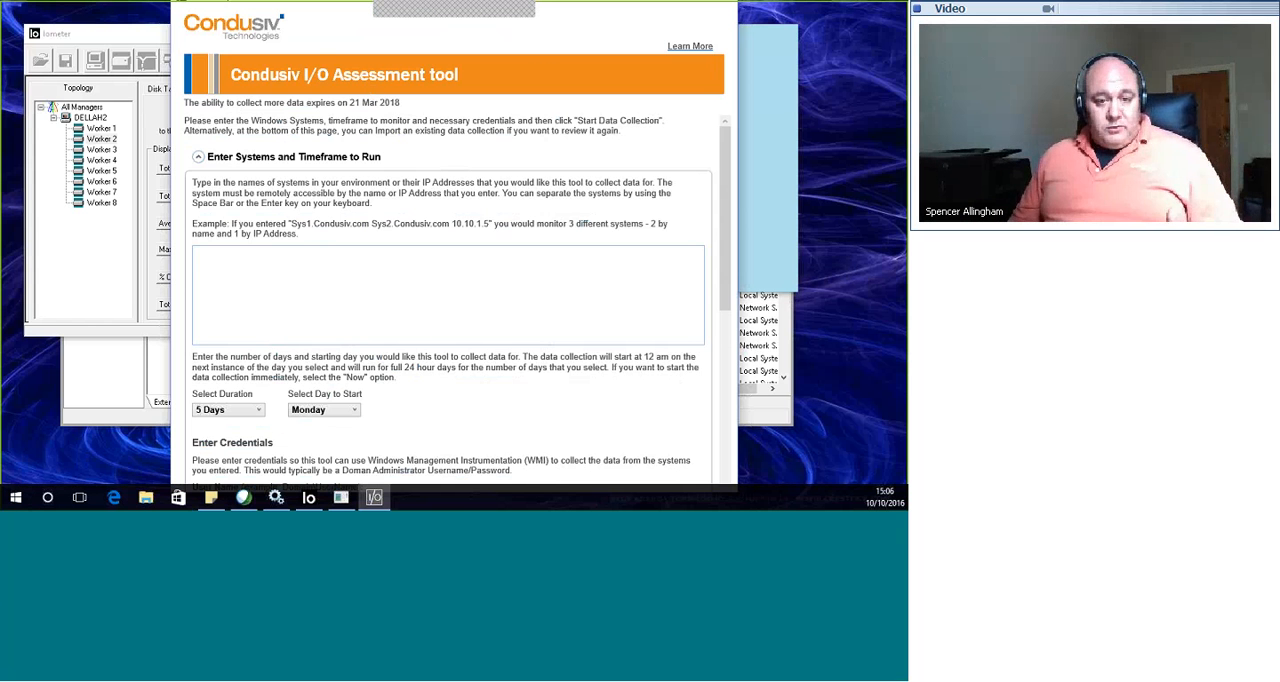
{"action": "left_click", "coordinate": [448, 296]}
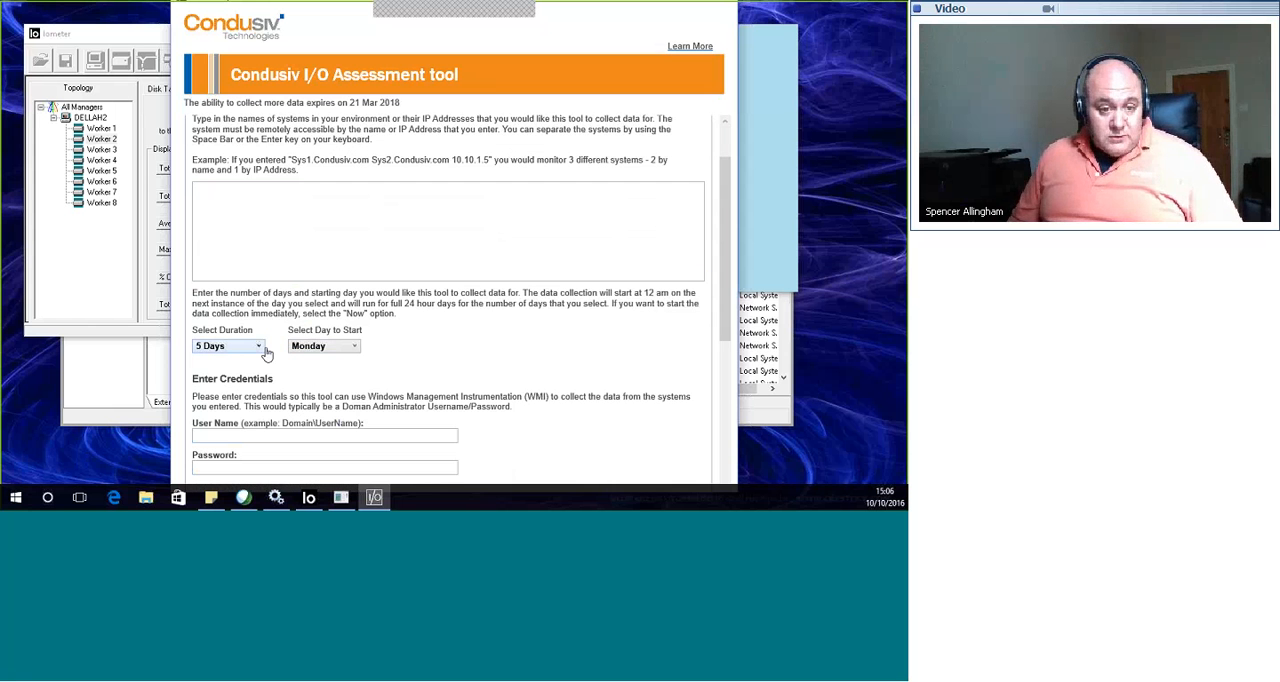
{"action": "left_click", "coordinate": [256, 346]}
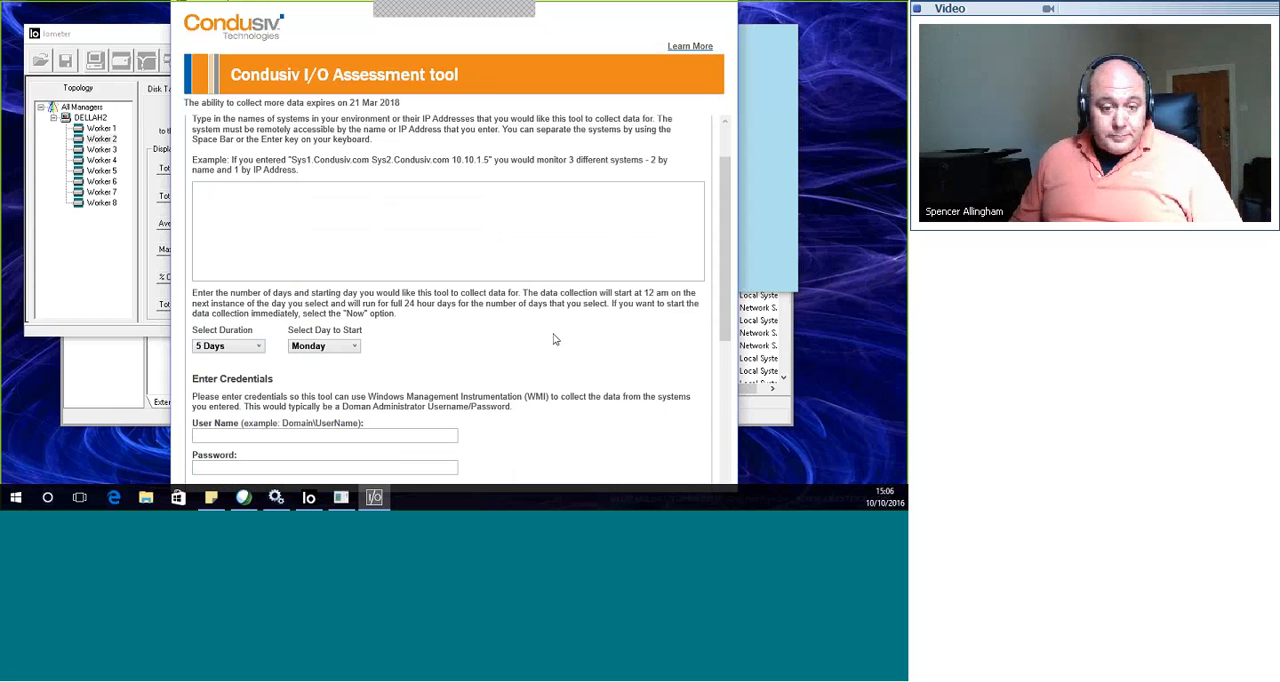
{"action": "scroll", "scroll_direction": "down", "scroll_amount": 3}
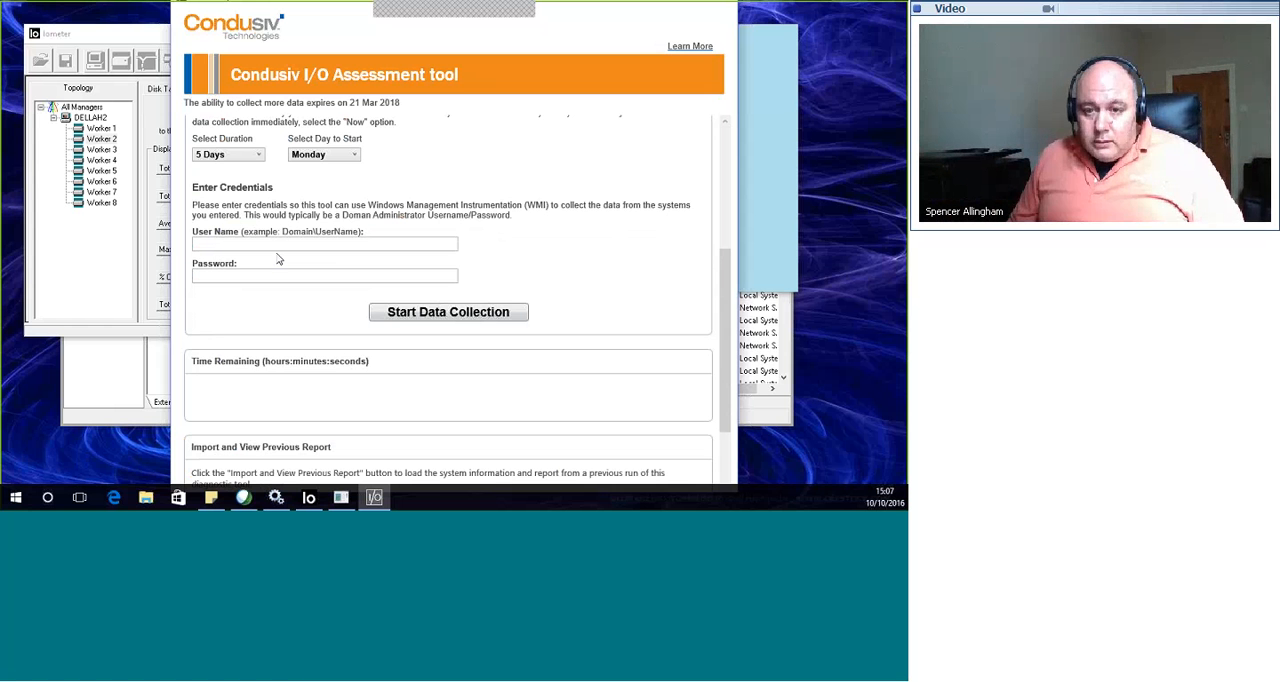
Import a previous report from the Condusiv I/O Assessment Tool folder in Downloads
{"action": "scroll", "scroll_direction": "down", "scroll_amount": 3}
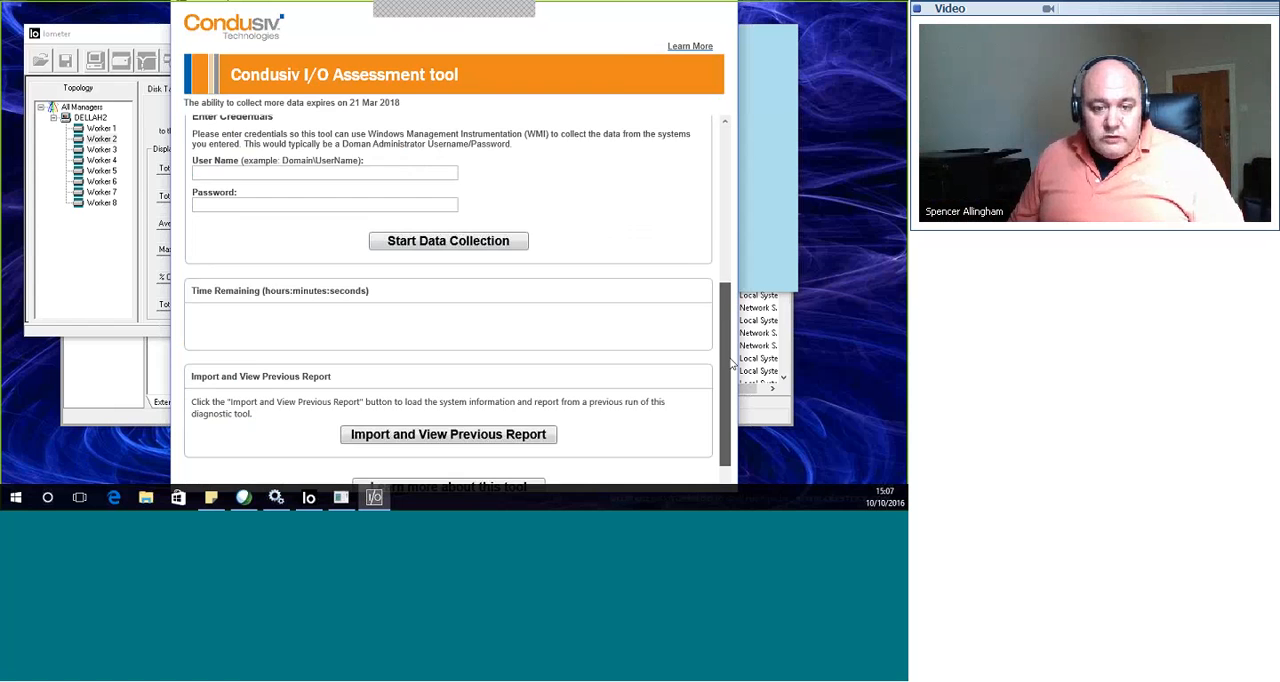
{"action": "left_click", "coordinate": [448, 434]}
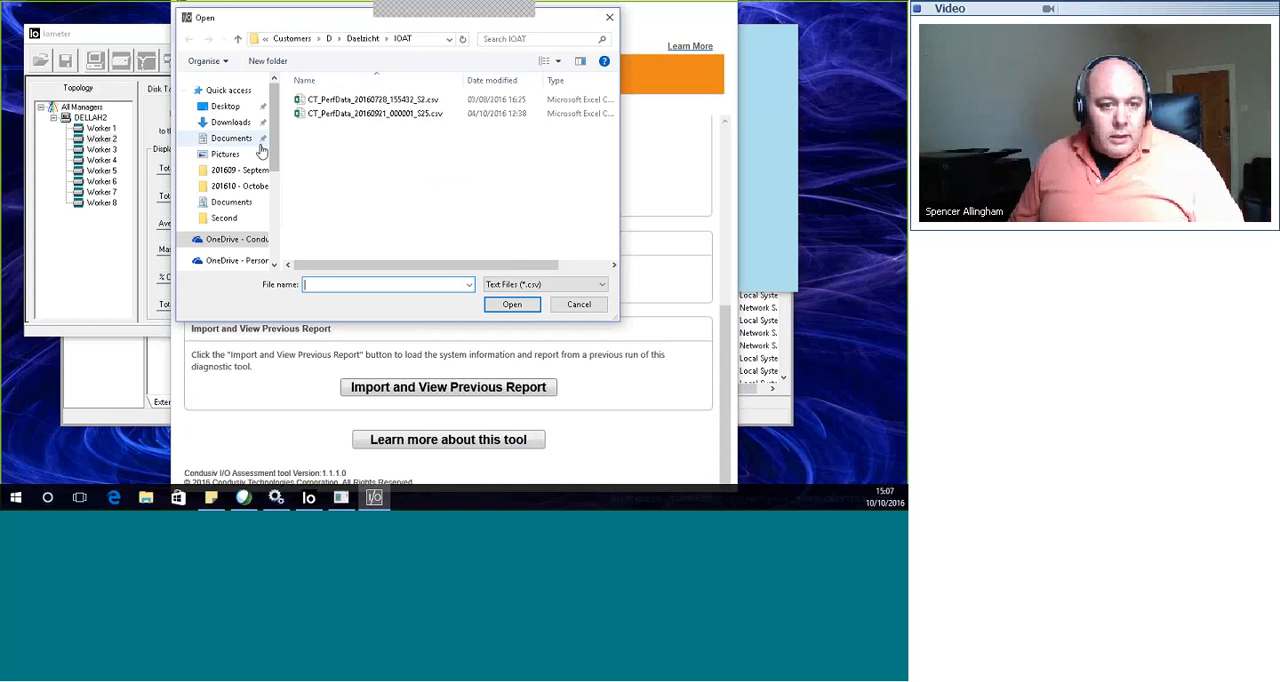
{"action": "left_click", "coordinate": [228, 120]}
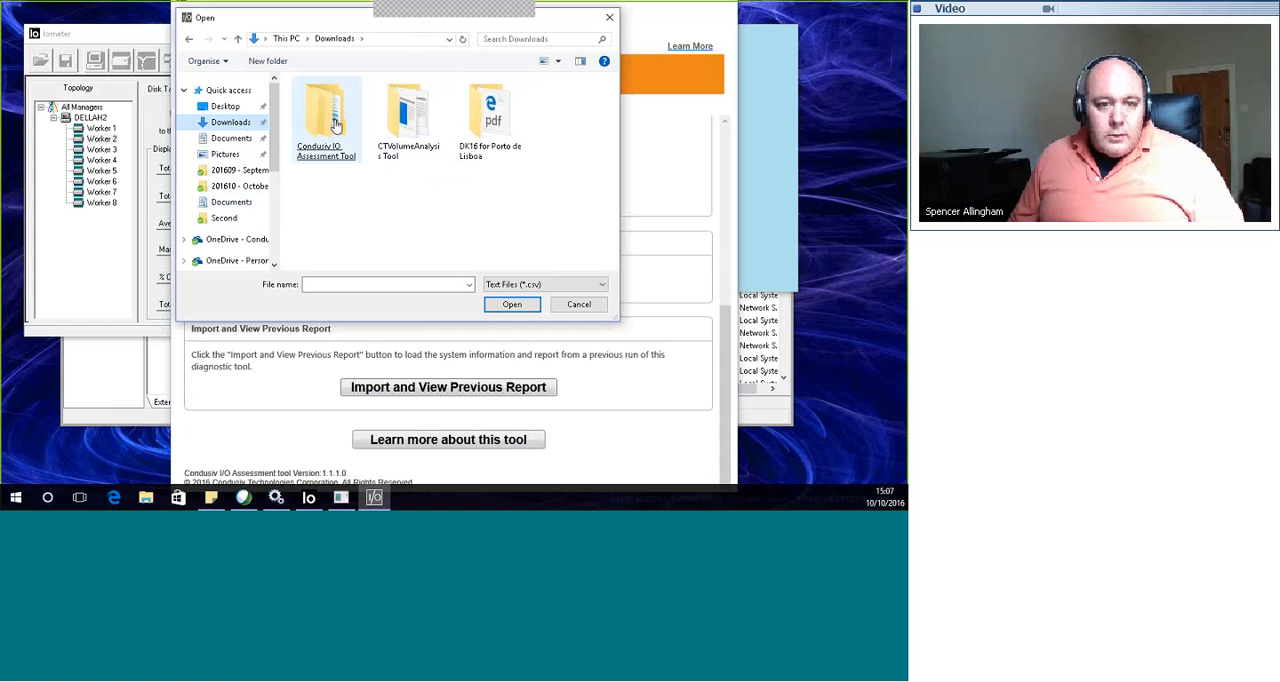
{"action": "double_click", "coordinate": [326, 110]}
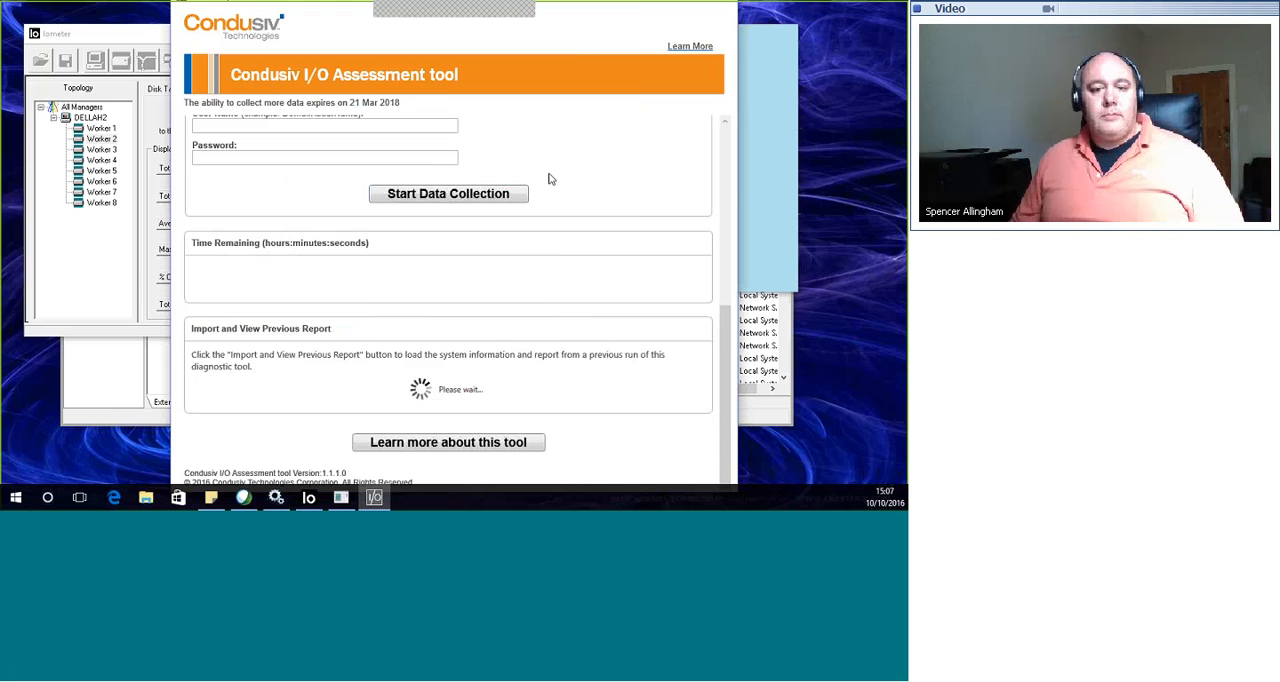
{"action": "mouse_move", "coordinate": [544, 224]}
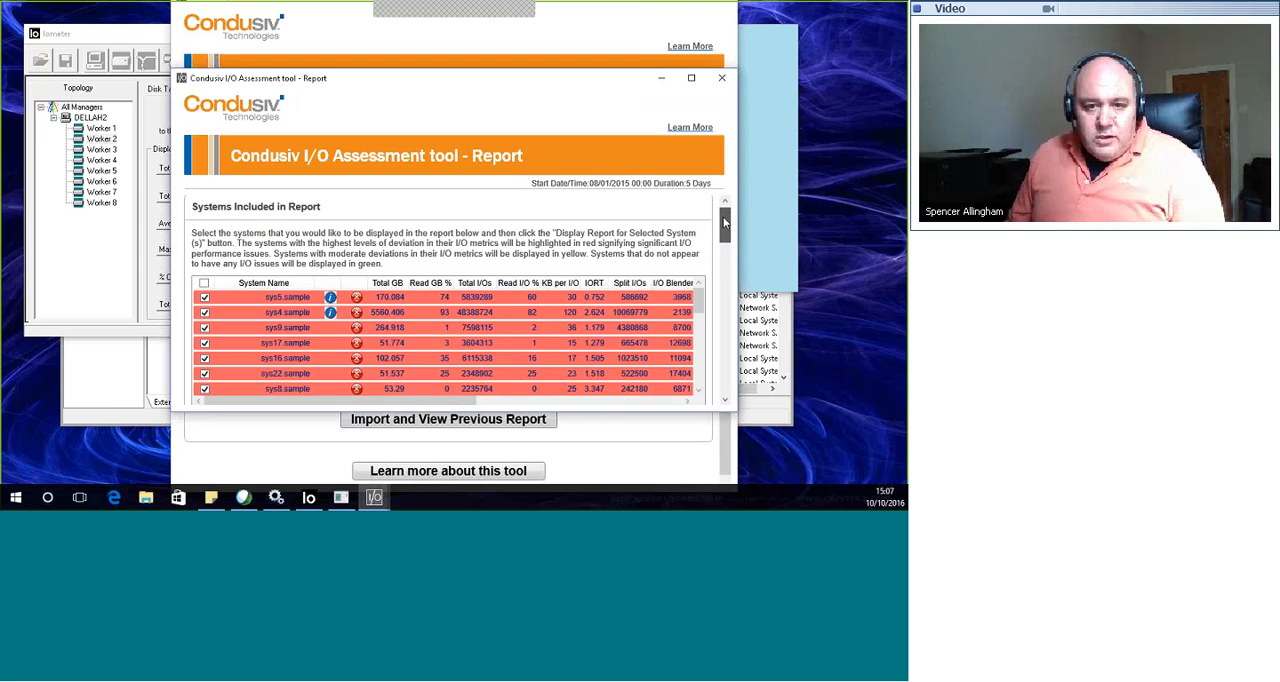
Review the Systems Included in Report table with its red/yellow/green I/O deviation legend
{"action": "scroll", "scroll_direction": "down", "scroll_amount": 3}
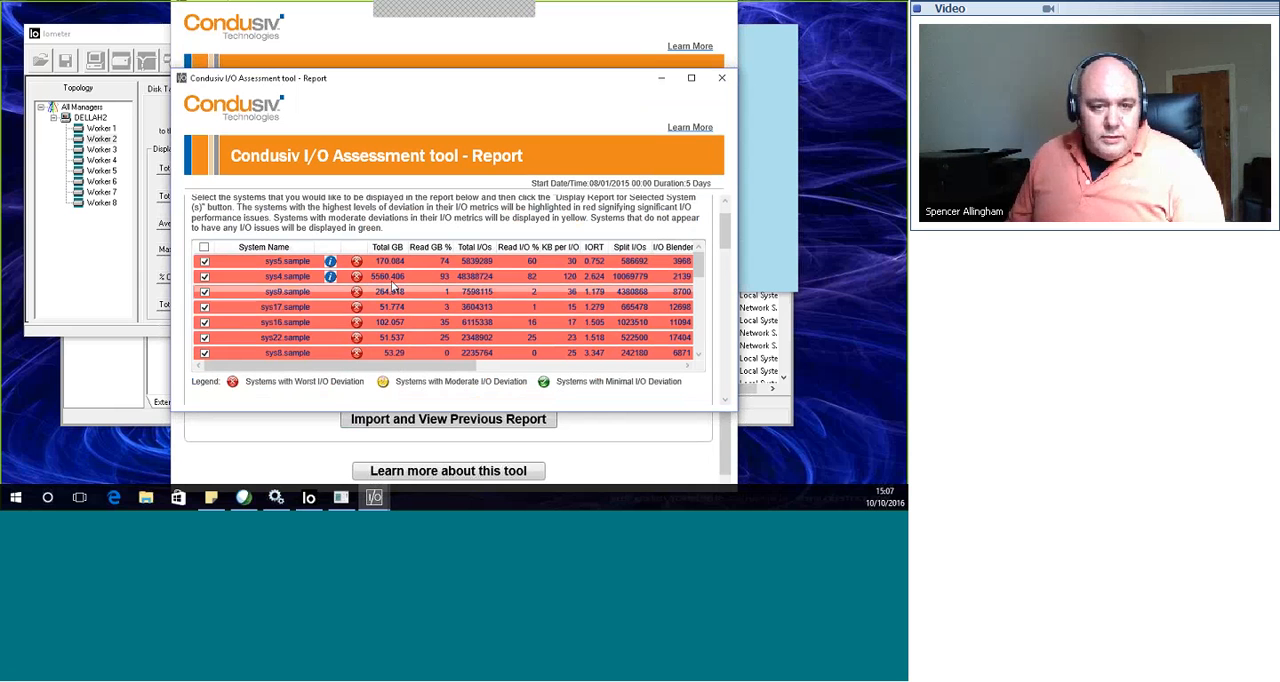
{"action": "mouse_move", "coordinate": [522, 312]}
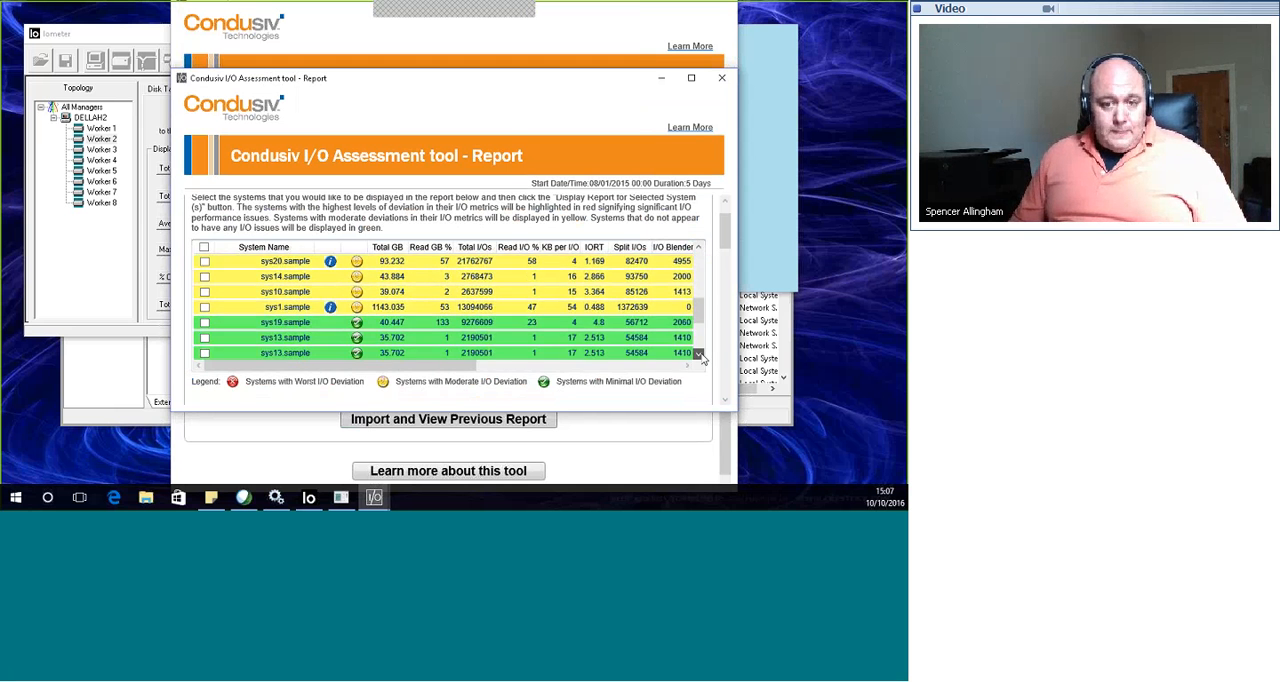
{"action": "left_click", "coordinate": [700, 356]}
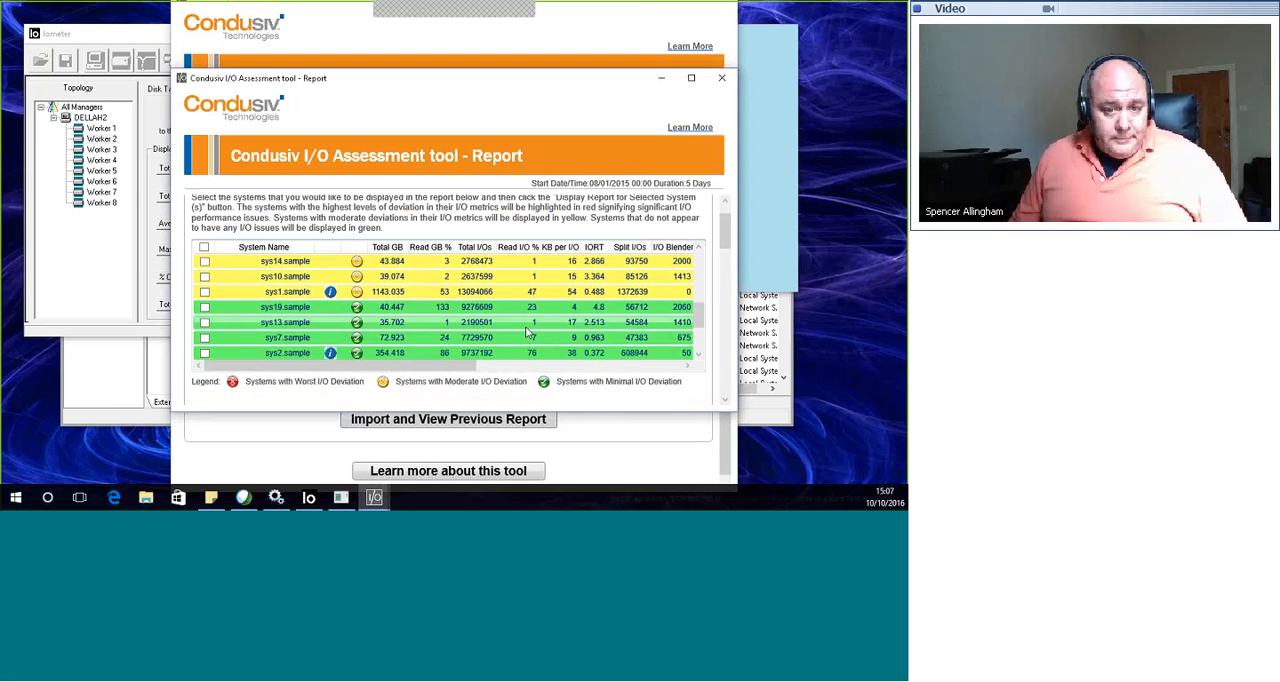
{"action": "scroll", "scroll_direction": "down", "scroll_amount": 3}
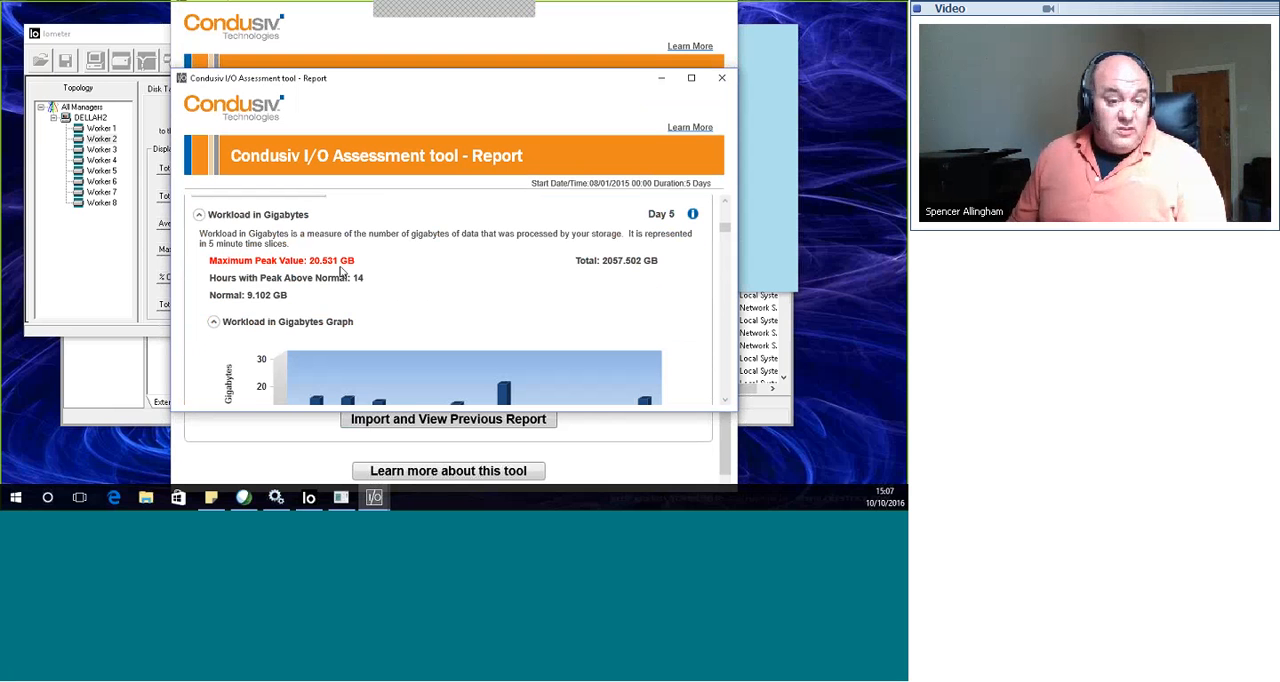
{"action": "scroll", "scroll_direction": "down", "scroll_amount": 3}
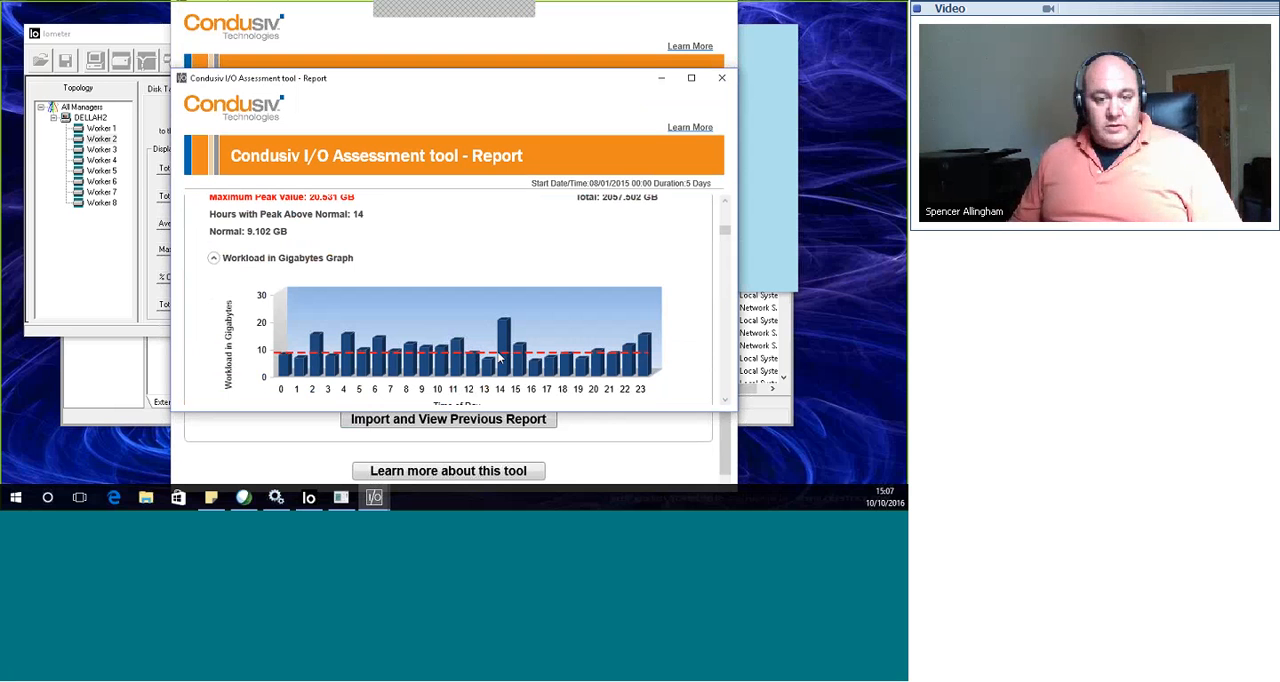
{"action": "scroll", "scroll_direction": "down", "scroll_amount": 3}
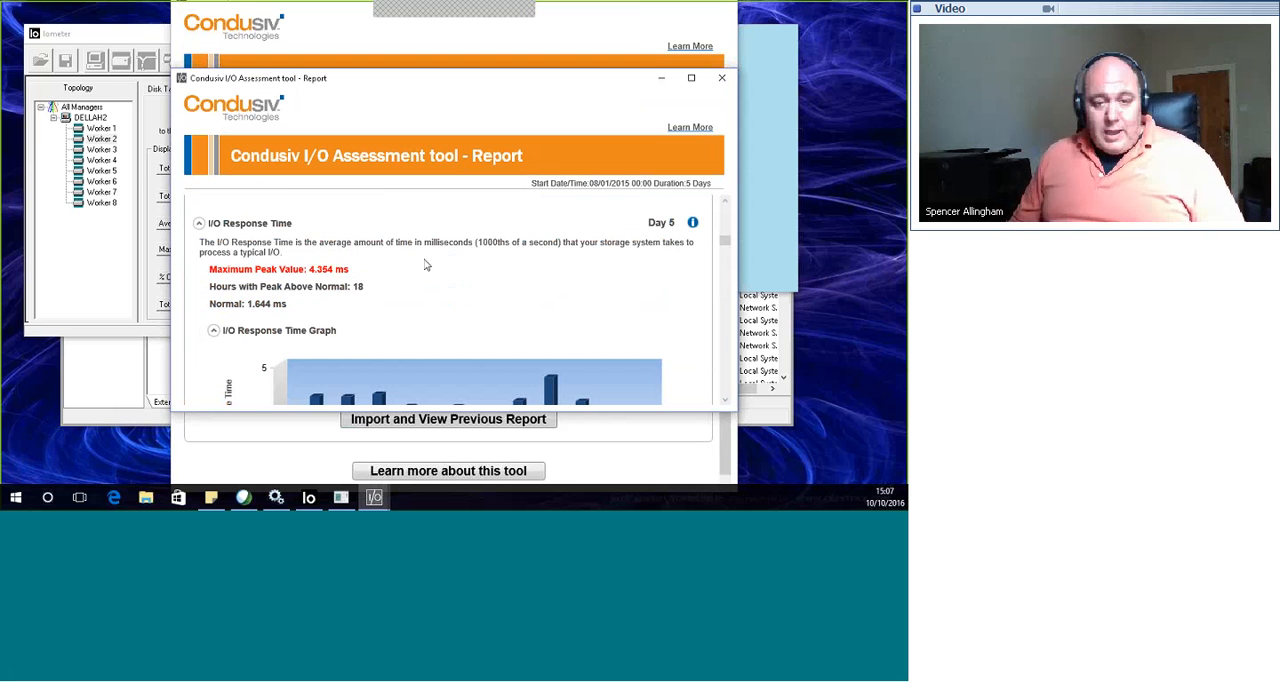
{"action": "scroll", "scroll_direction": "down", "scroll_amount": 3}
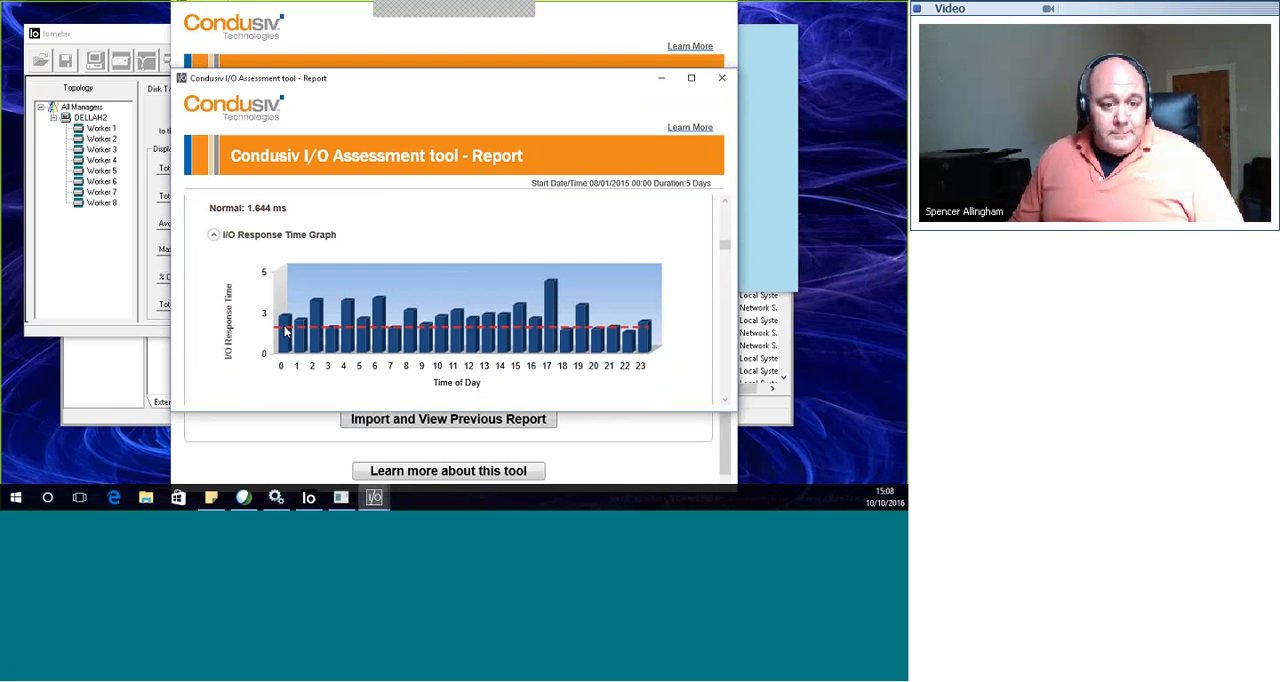
{"action": "scroll", "scroll_direction": "down", "scroll_amount": 3}
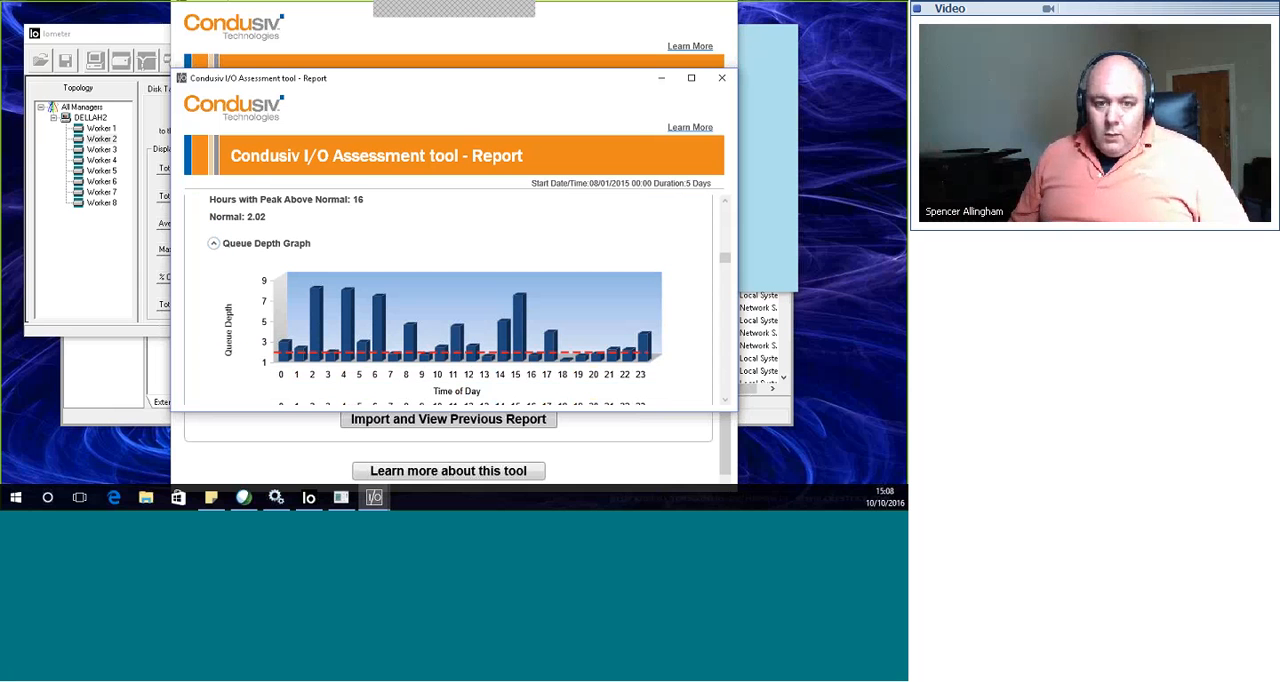
{"action": "mouse_move", "coordinate": [484, 344]}
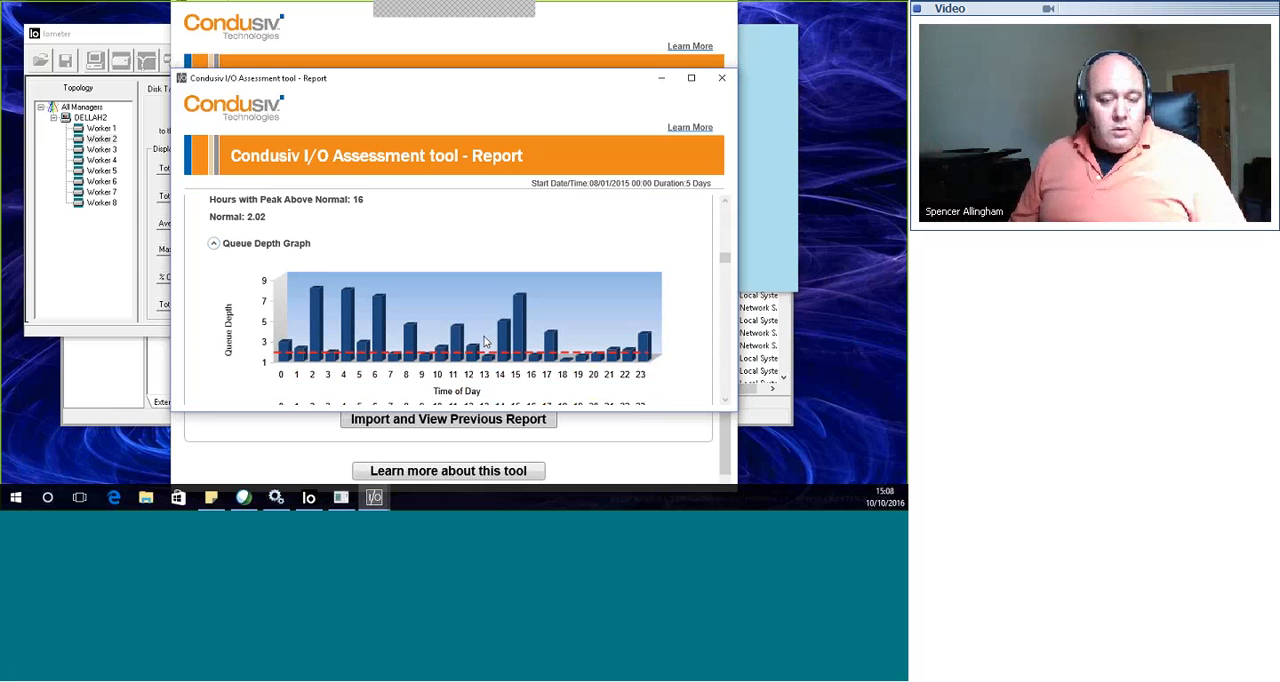
{"action": "scroll", "scroll_direction": "down", "scroll_amount": 3}
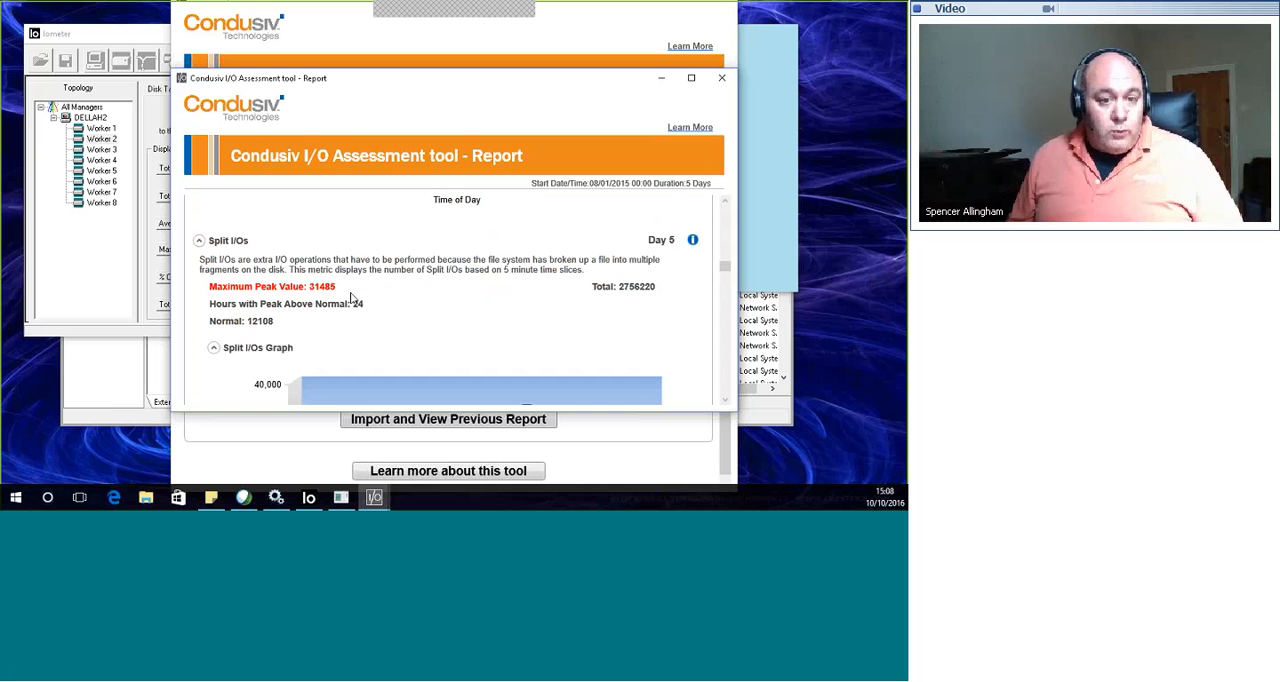
{"action": "scroll", "scroll_direction": "down", "scroll_amount": 3}
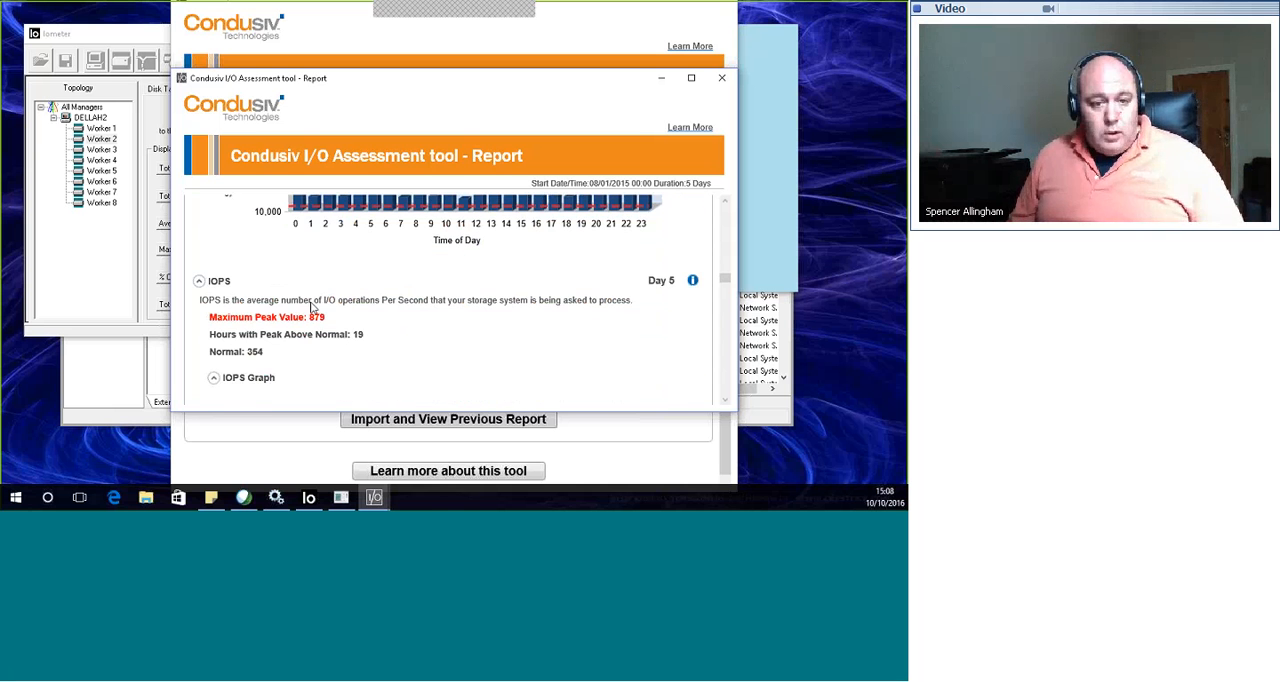
{"action": "scroll", "scroll_direction": "down", "scroll_amount": 3}
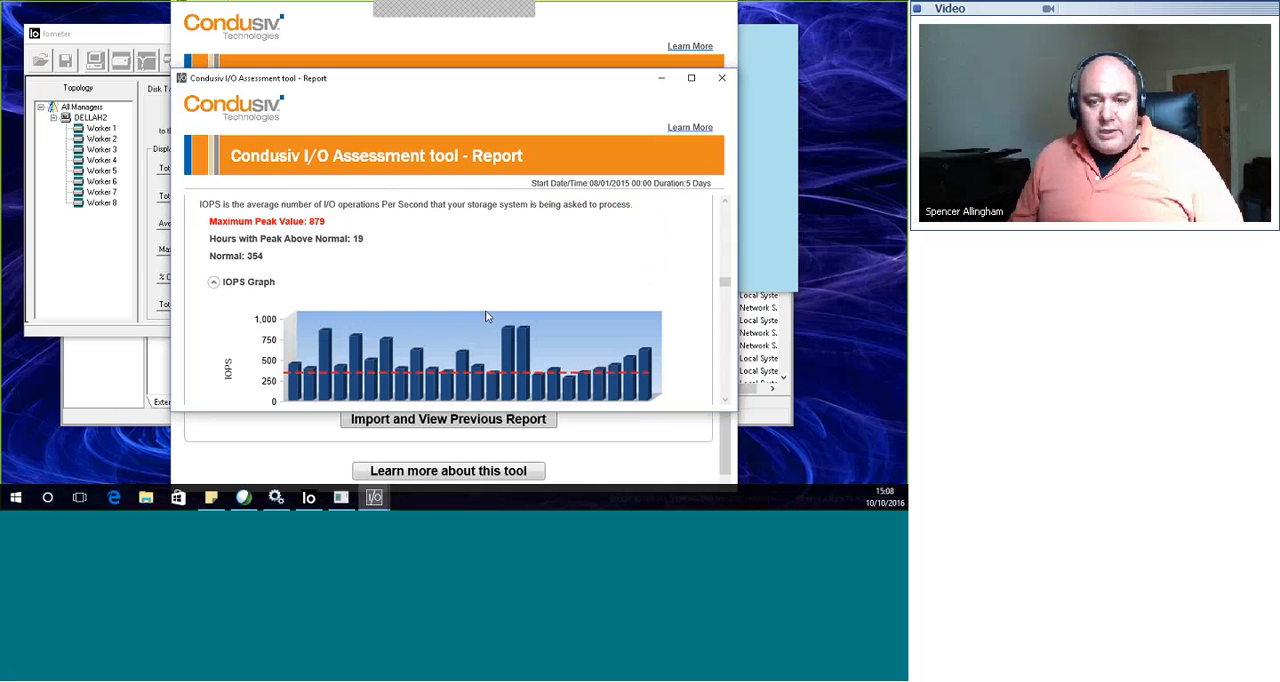
{"action": "scroll", "scroll_direction": "down", "scroll_amount": 3}
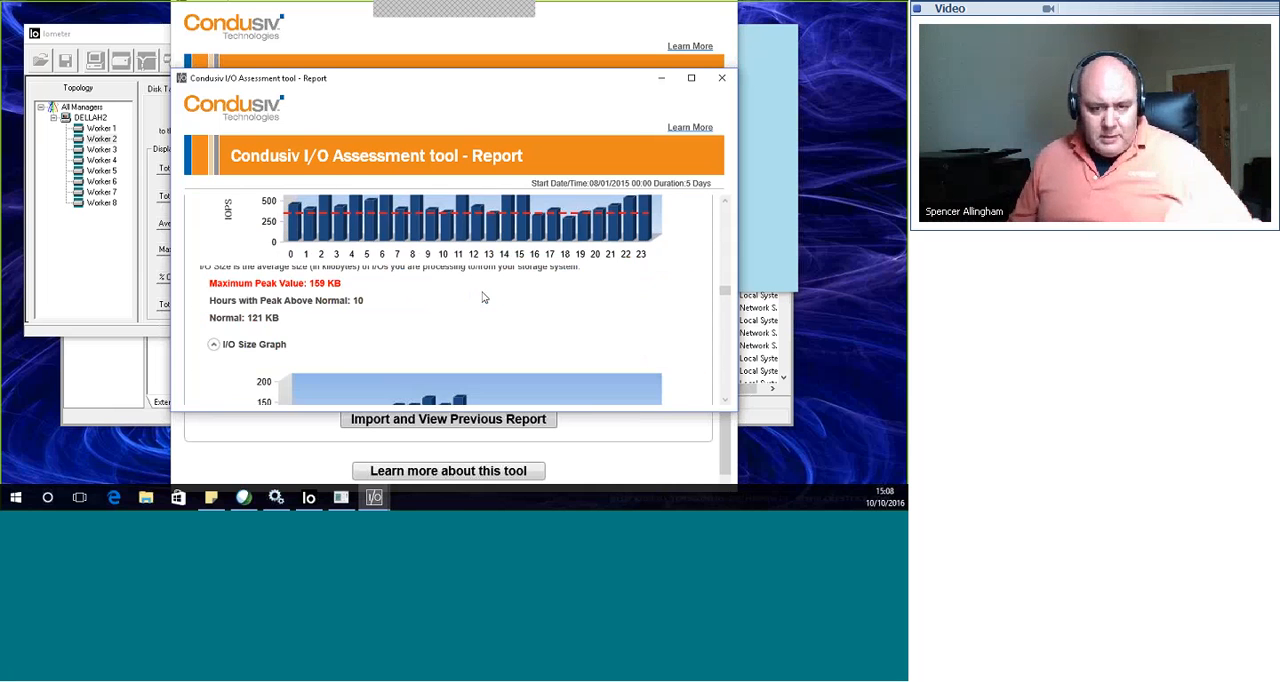
{"action": "scroll", "scroll_direction": "down", "scroll_amount": 3}
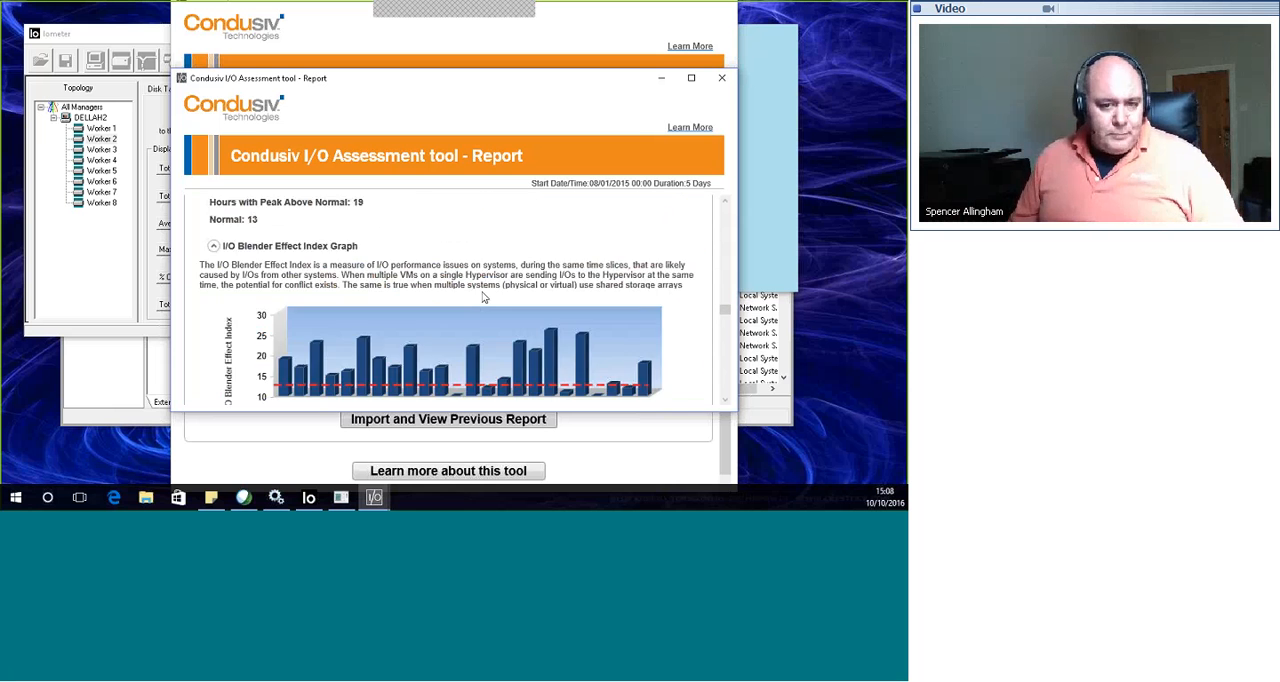
{"action": "scroll", "scroll_direction": "down", "scroll_amount": 3}
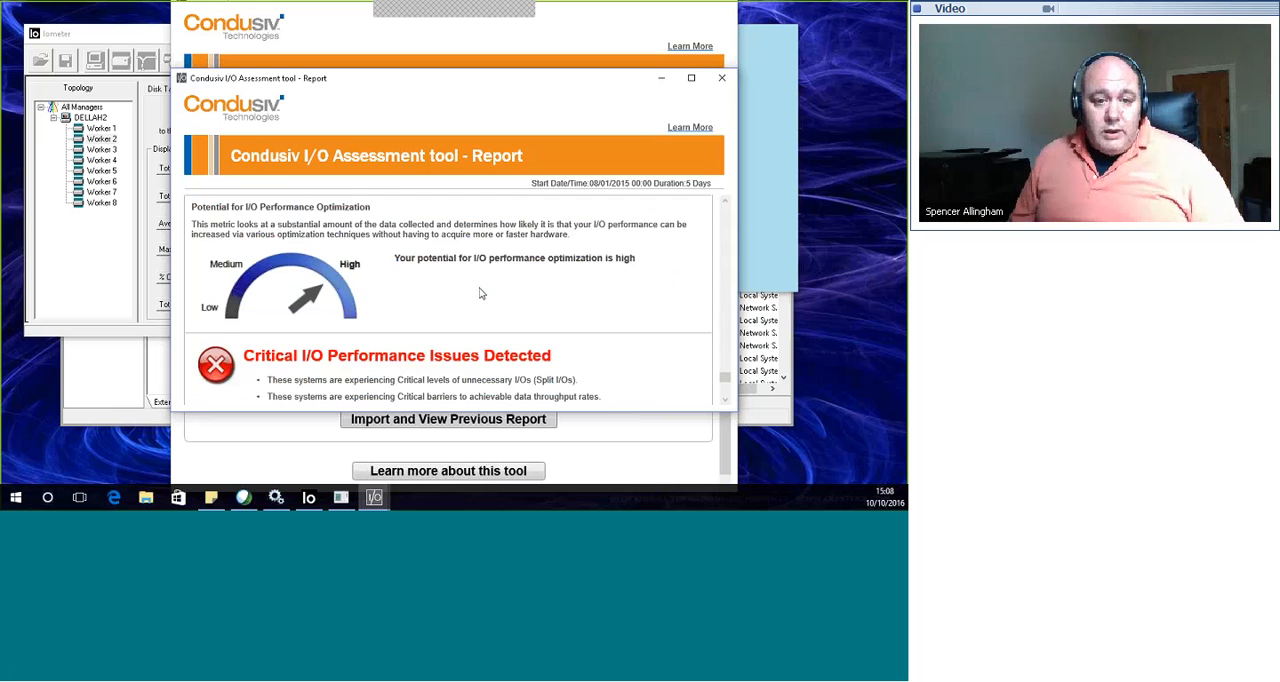
{"action": "mouse_move", "coordinate": [398, 272]}
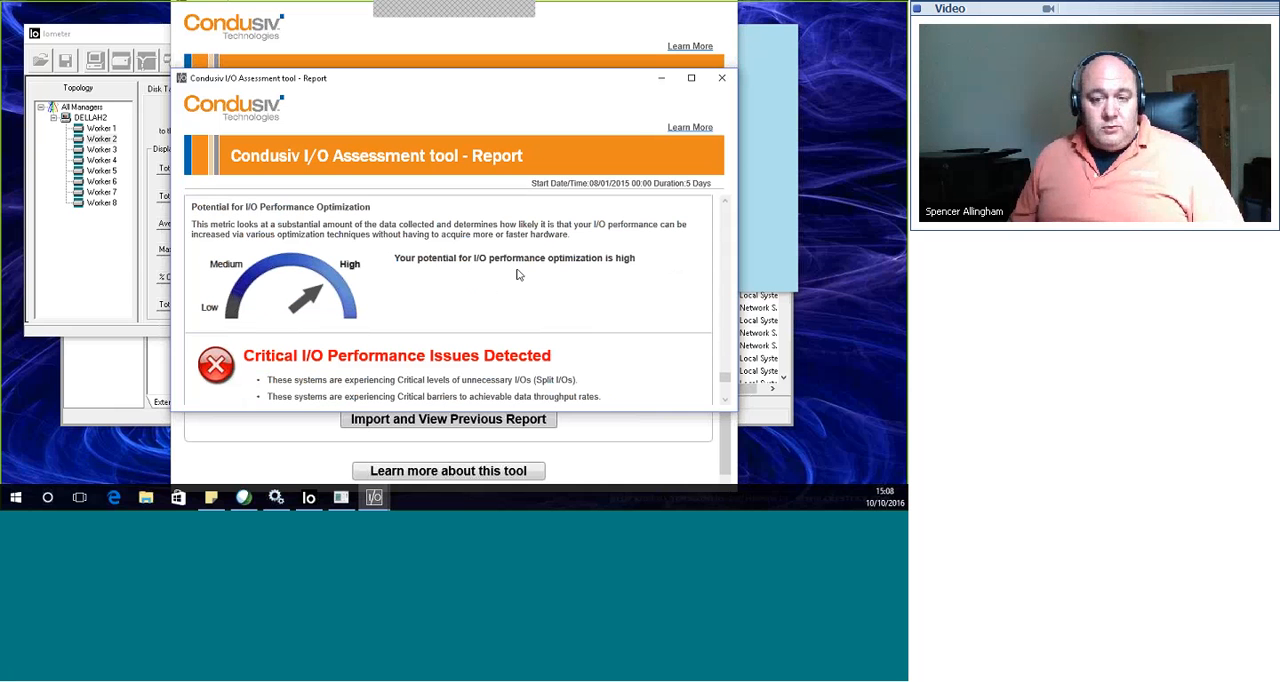
{"action": "mouse_move", "coordinate": [576, 278]}
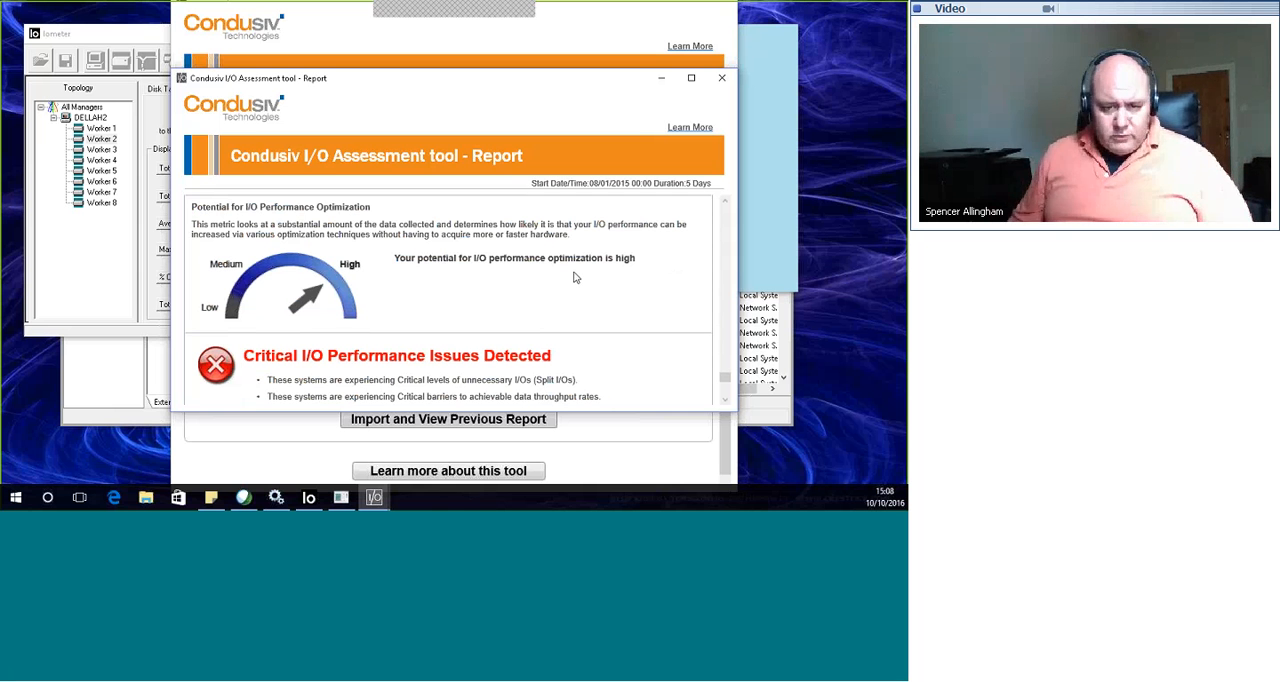
{"action": "scroll", "scroll_direction": "down", "scroll_amount": 3}
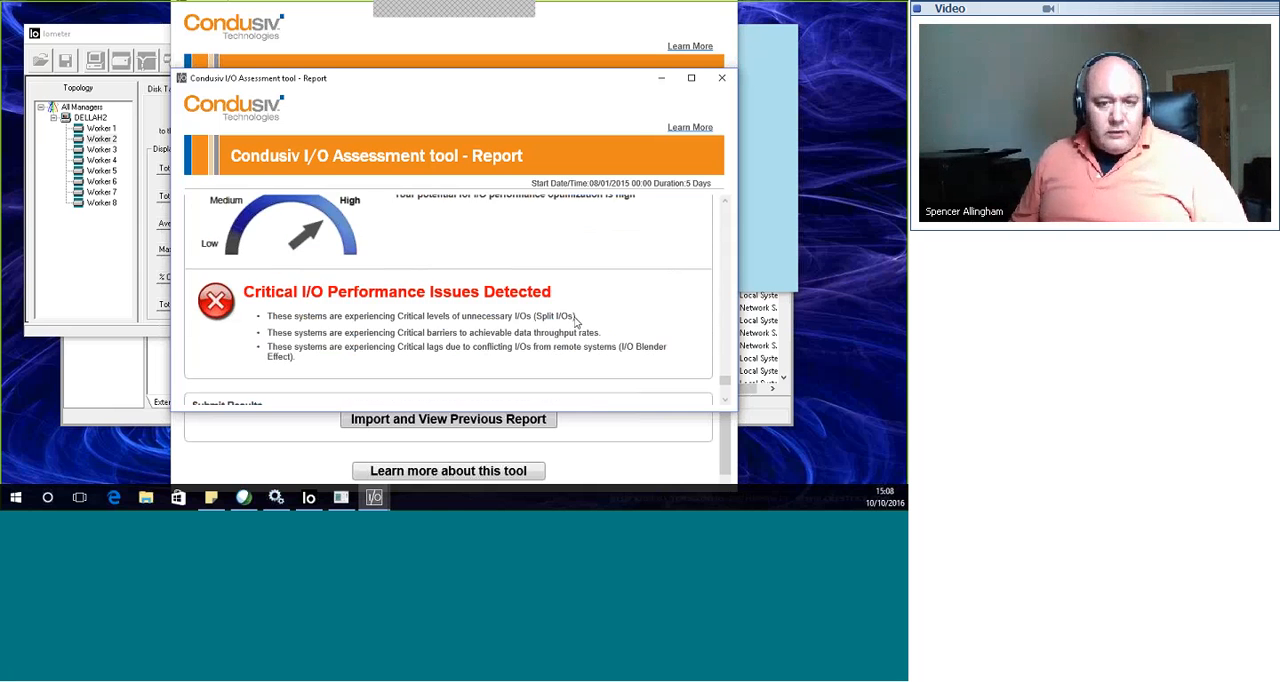